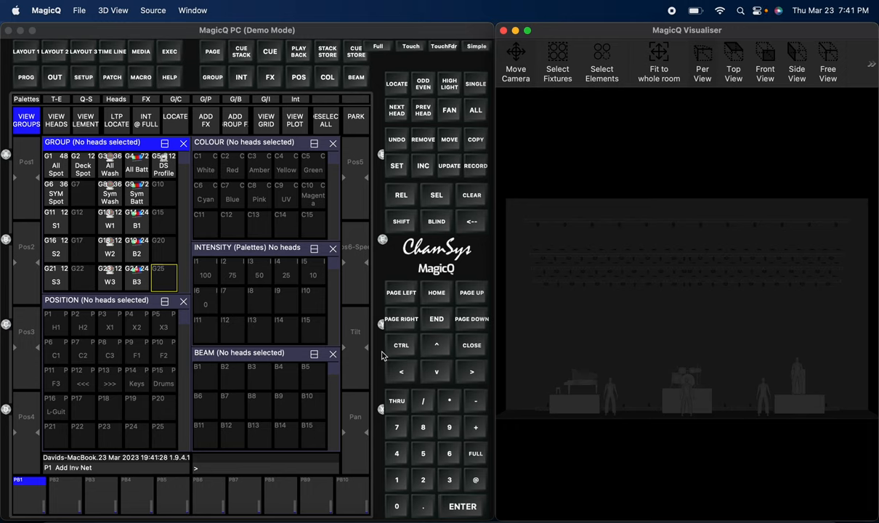
mouse_move(322, 425)
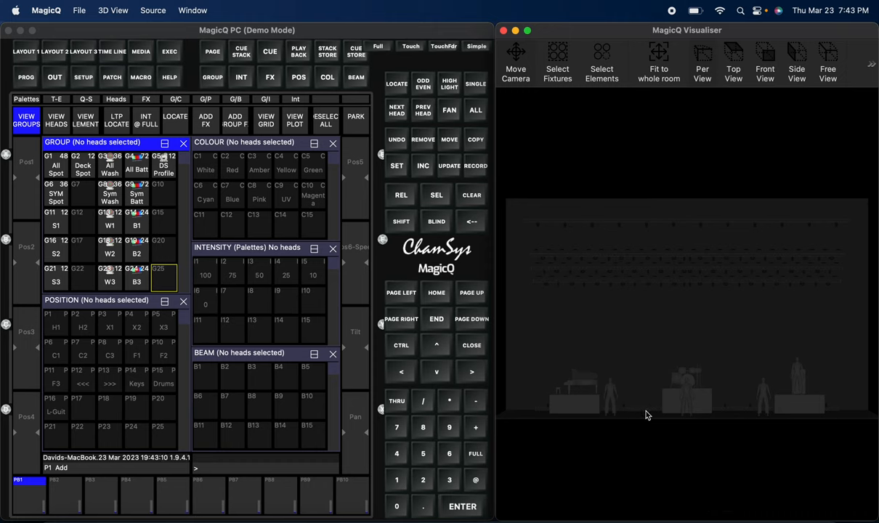
mouse_move(650, 410)
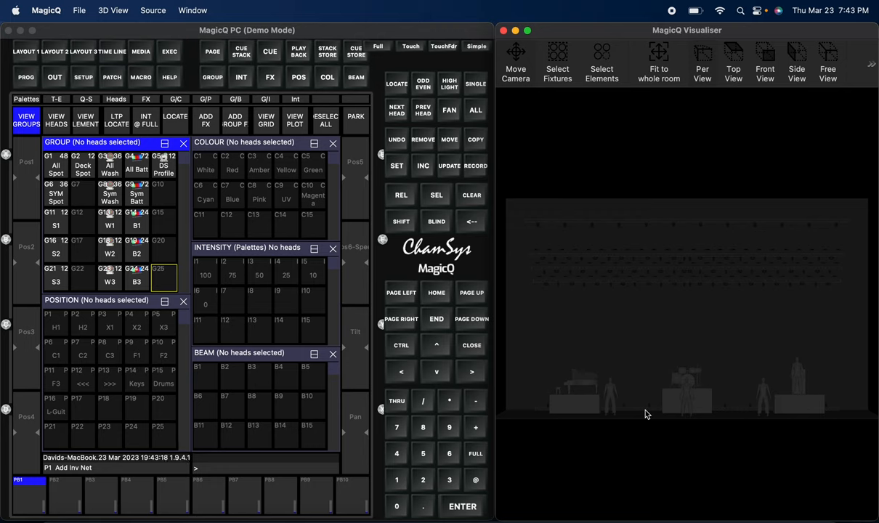
mouse_move(617, 230)
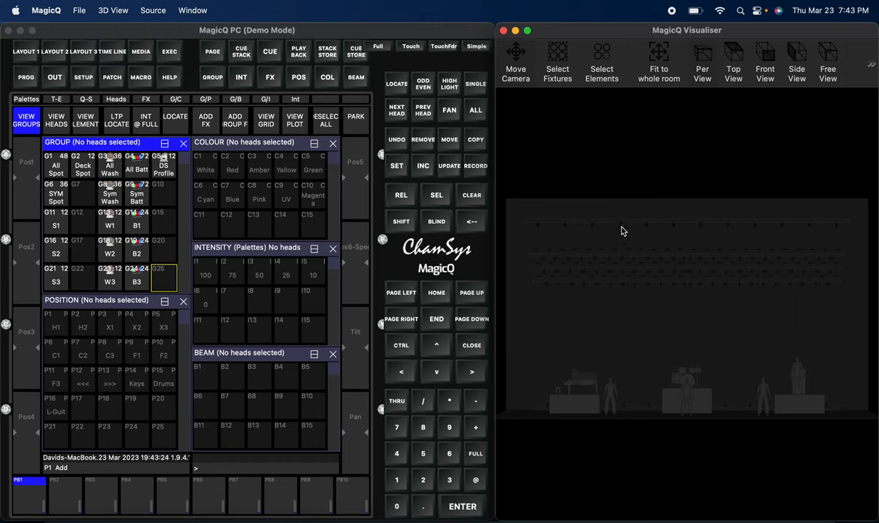
mouse_move(733, 261)
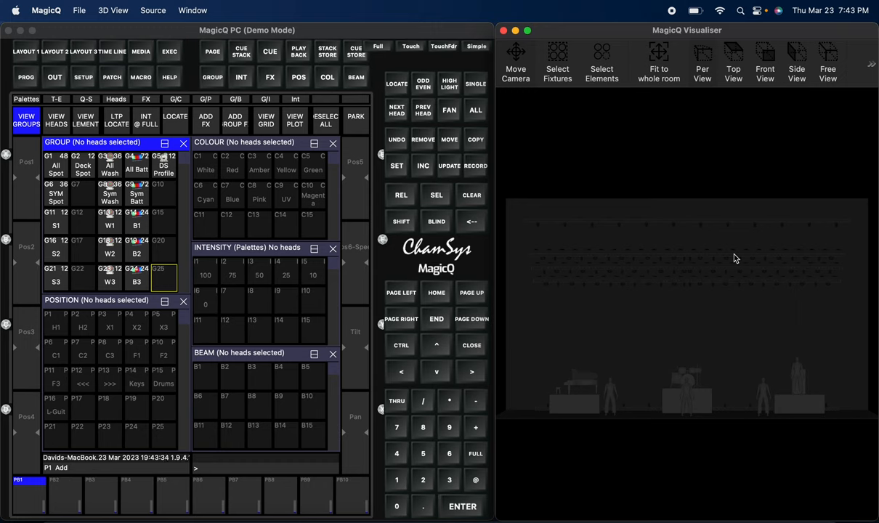
mouse_move(734, 271)
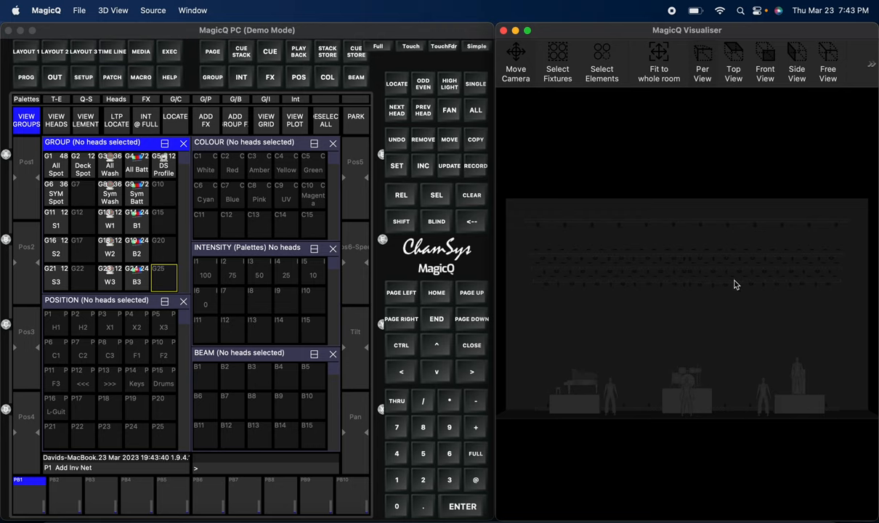
mouse_move(749, 262)
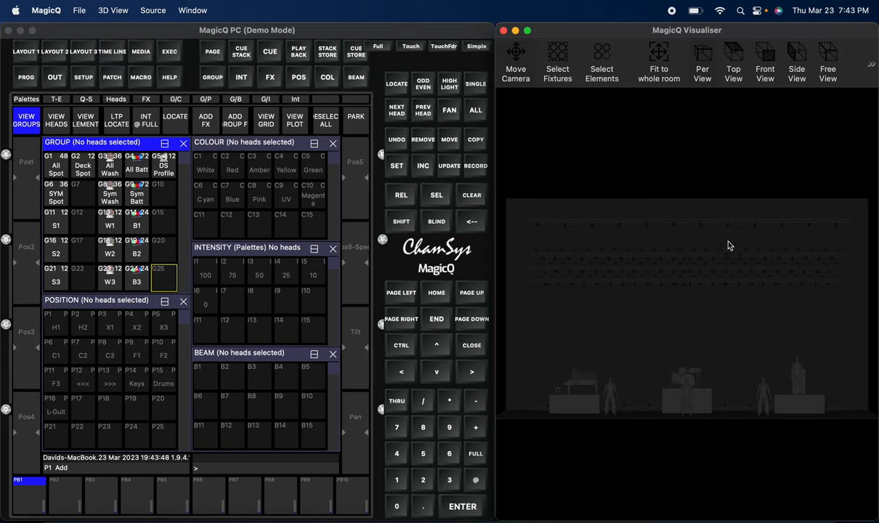
mouse_move(718, 337)
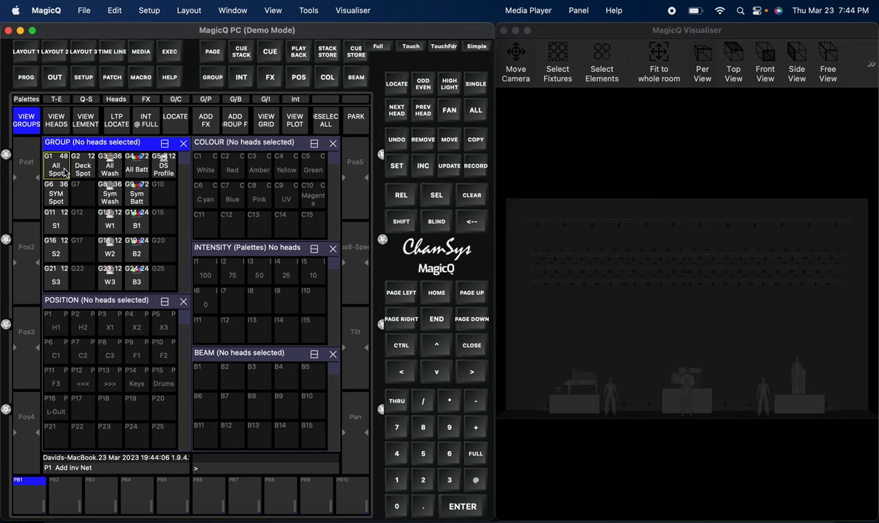
- Select All Spot and enable 'Highlight selected fixtures' in the MagicVis settings
click(56, 166)
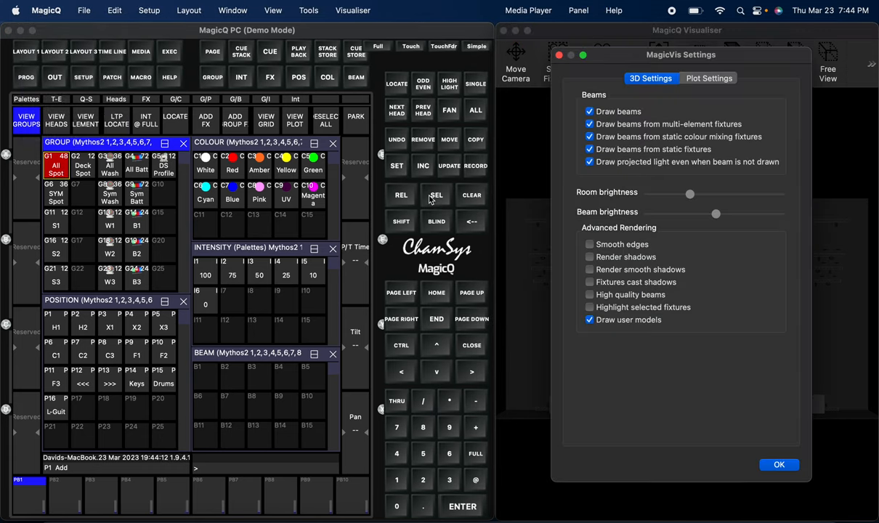
click(589, 307)
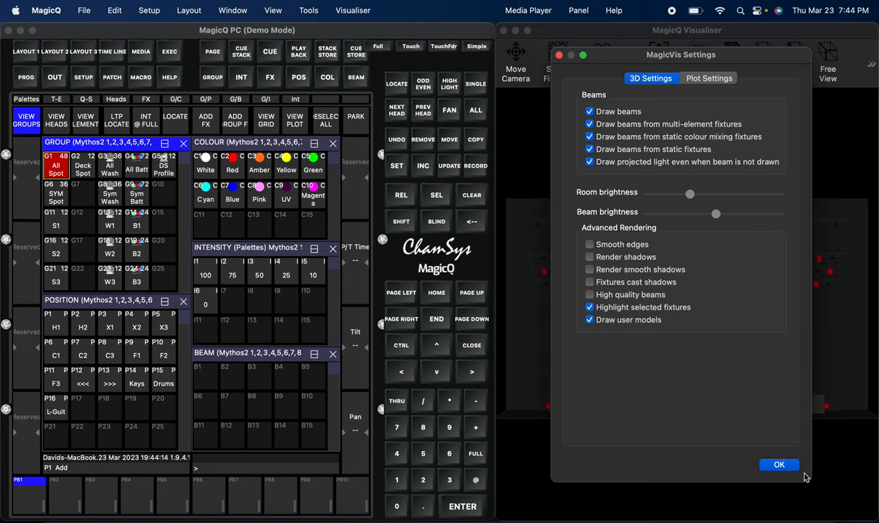
click(778, 464)
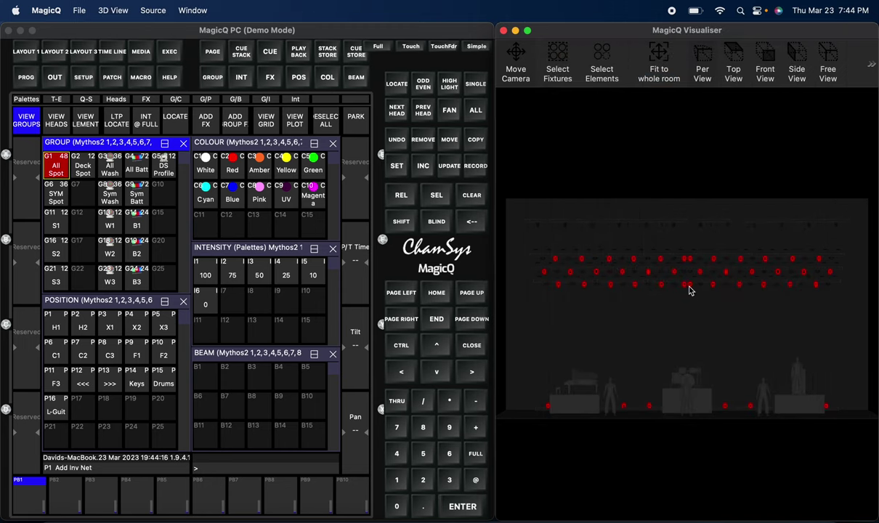
mouse_move(138, 421)
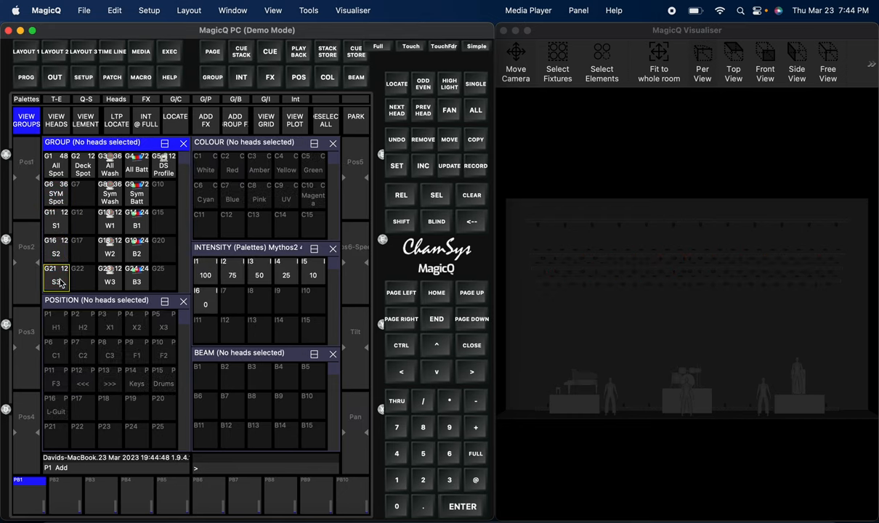
- Check the highlighting on the Deck Spot, All Wash, Sym Wash and All Batt groups
click(82, 168)
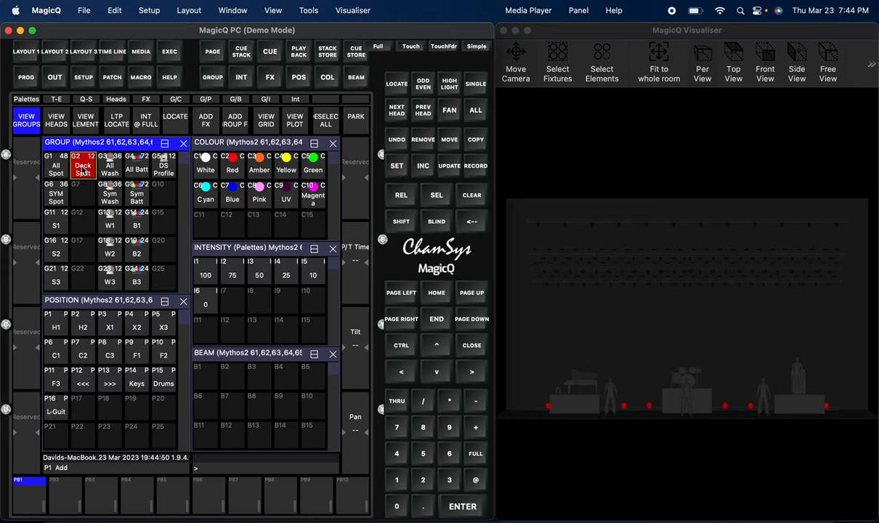
click(110, 169)
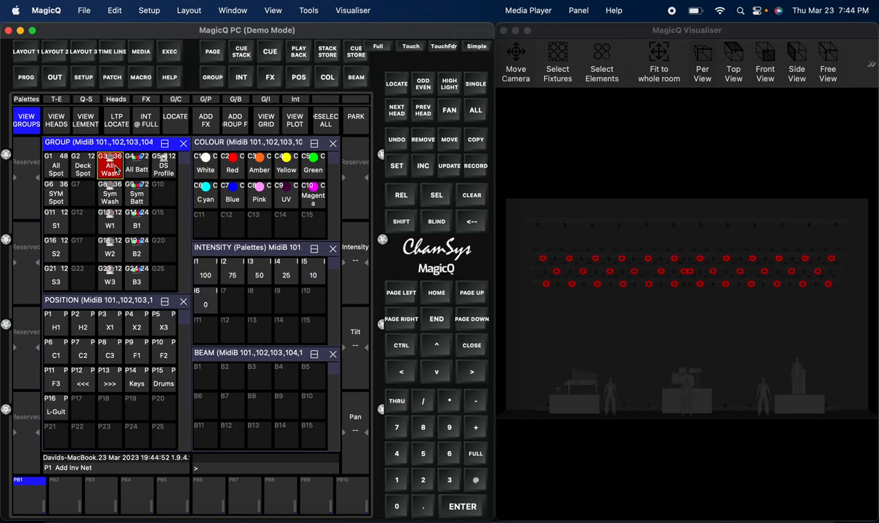
click(110, 196)
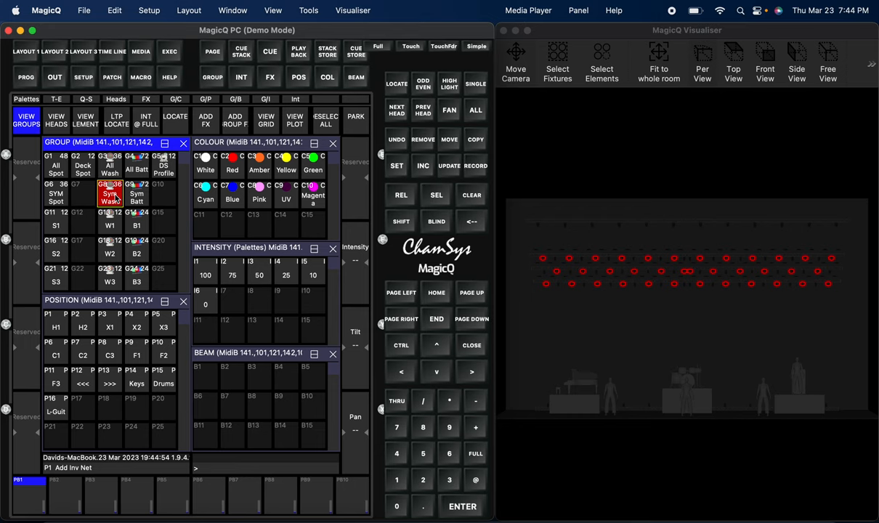
click(109, 225)
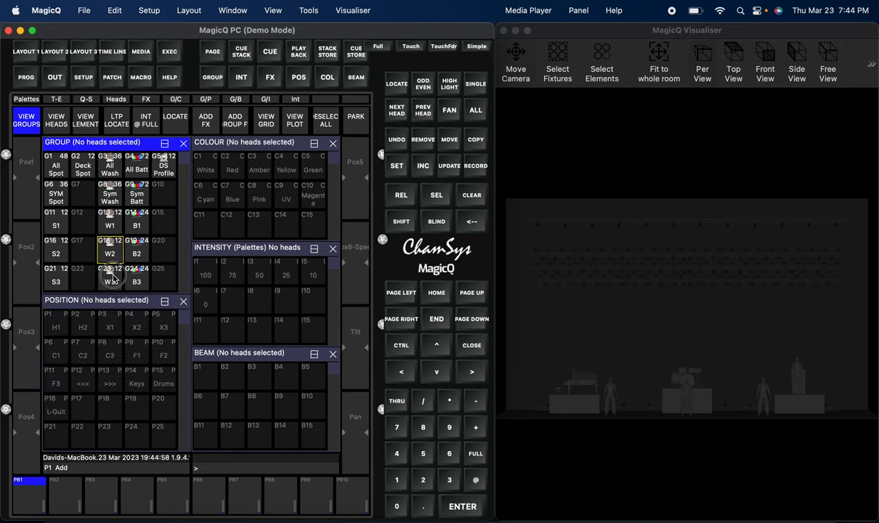
click(137, 168)
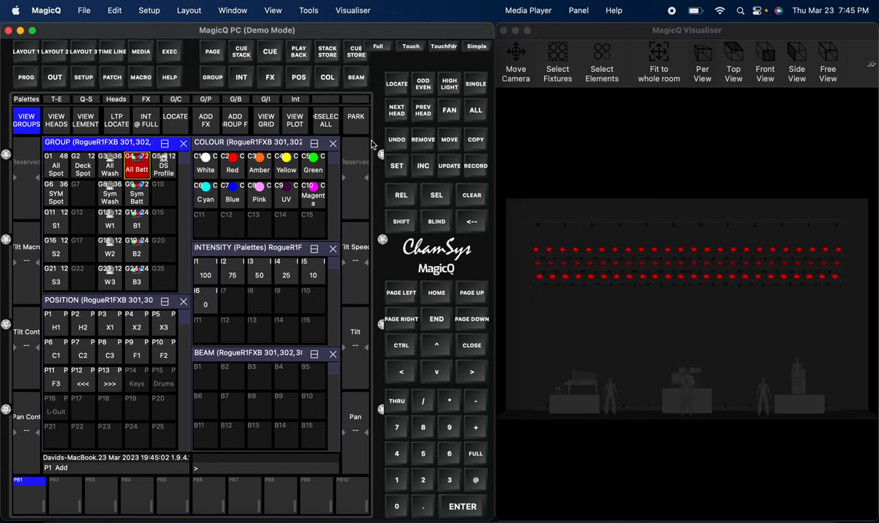
click(137, 165)
text(S)
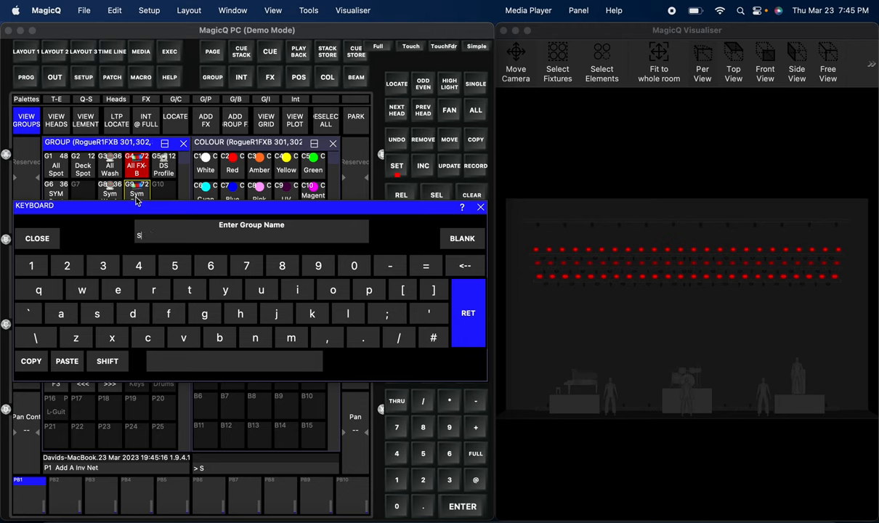
- Enter the names All FX-B and Sym FX-B for batten groups G4 and G9
text(ym)
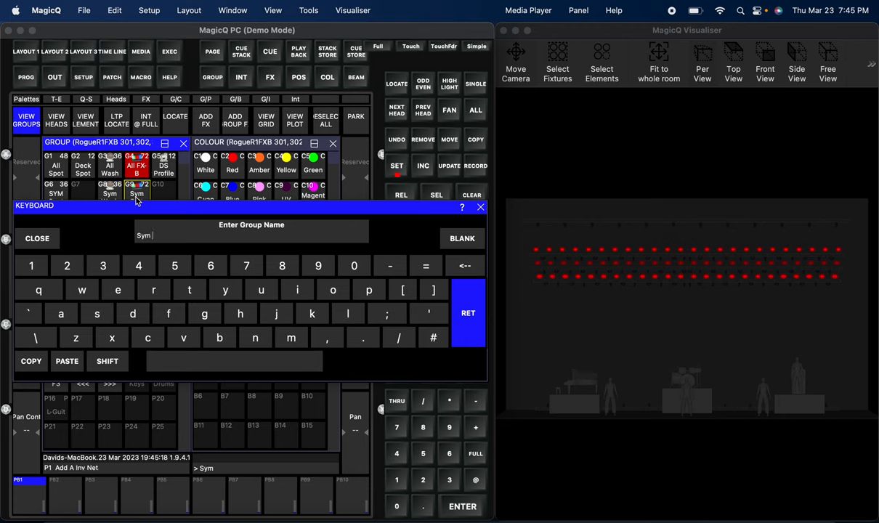
click(107, 361)
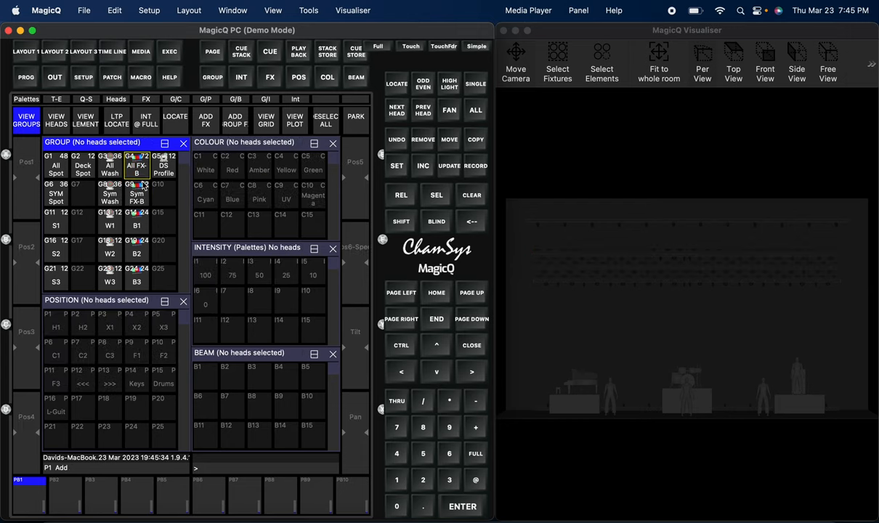
click(136, 225)
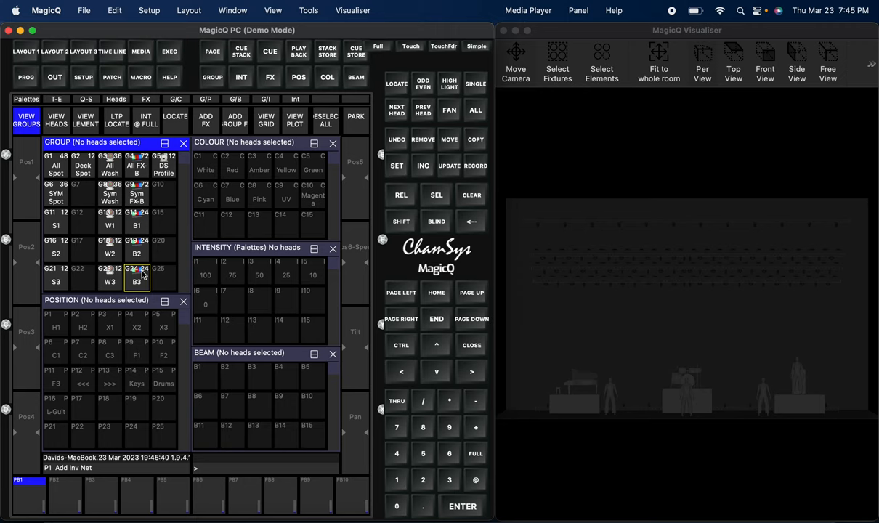
mouse_move(259, 403)
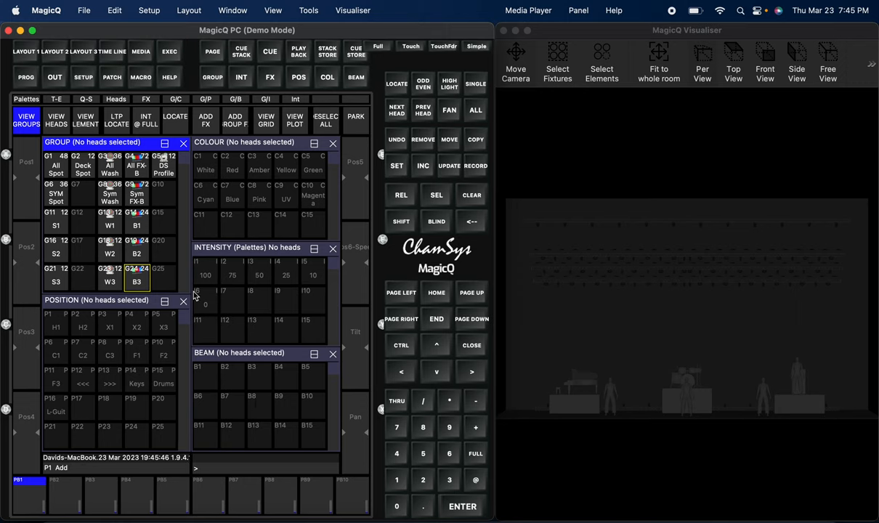
mouse_move(166, 283)
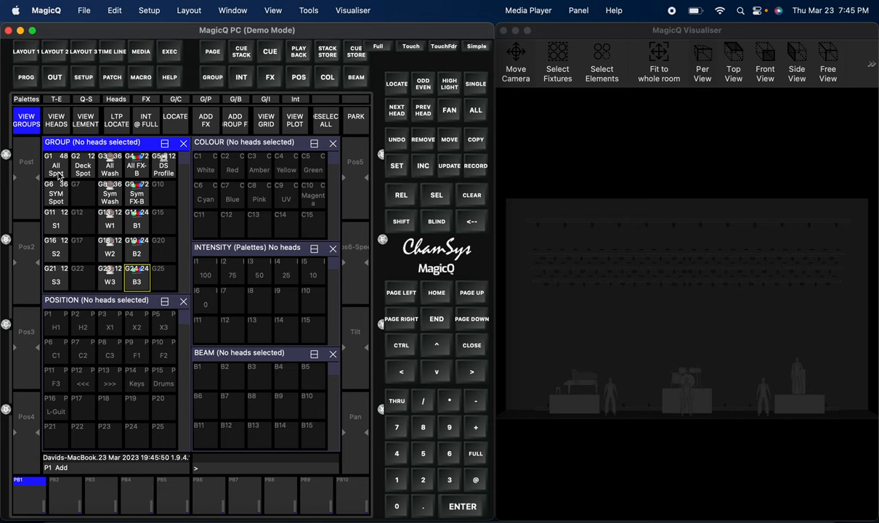
- Select All Spot and aim it at positions H1, H2, X2, X3, C2 and C3
click(56, 169)
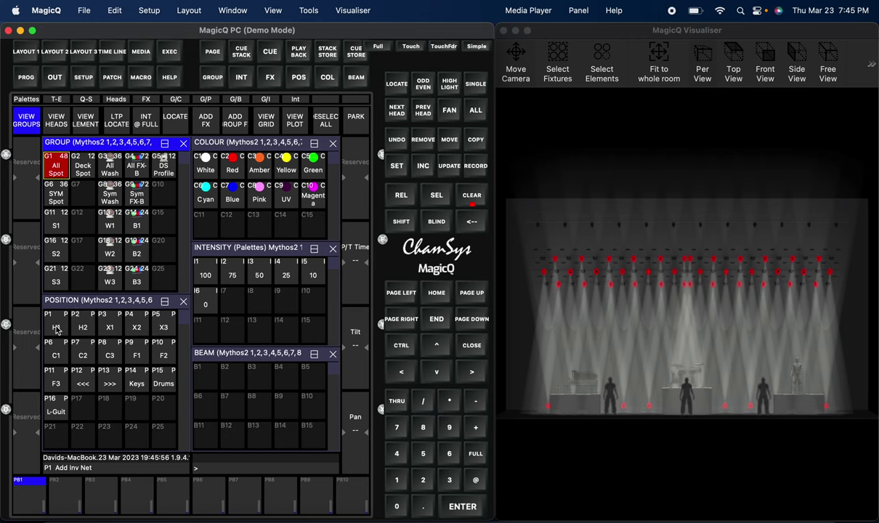
click(55, 327)
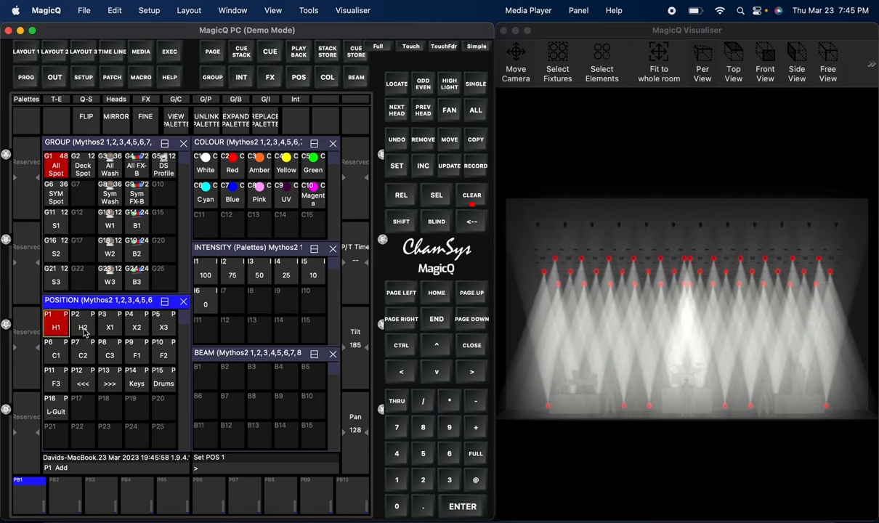
click(83, 325)
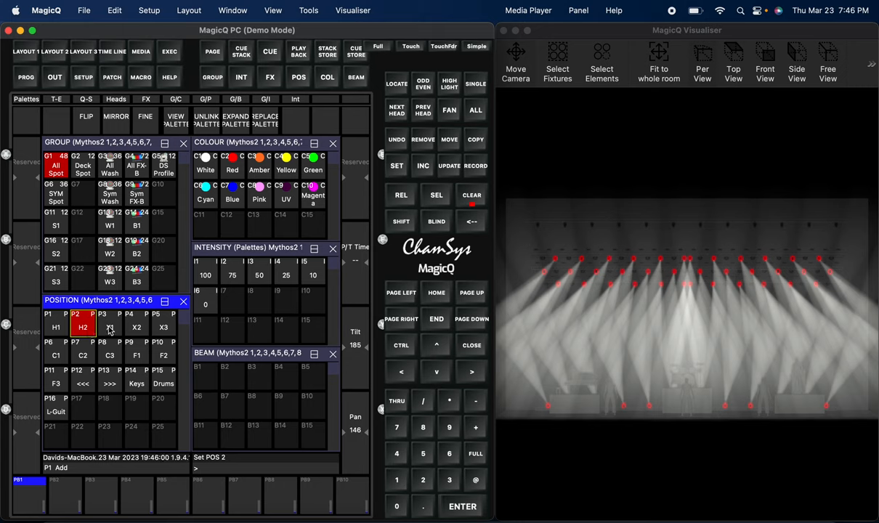
click(137, 327)
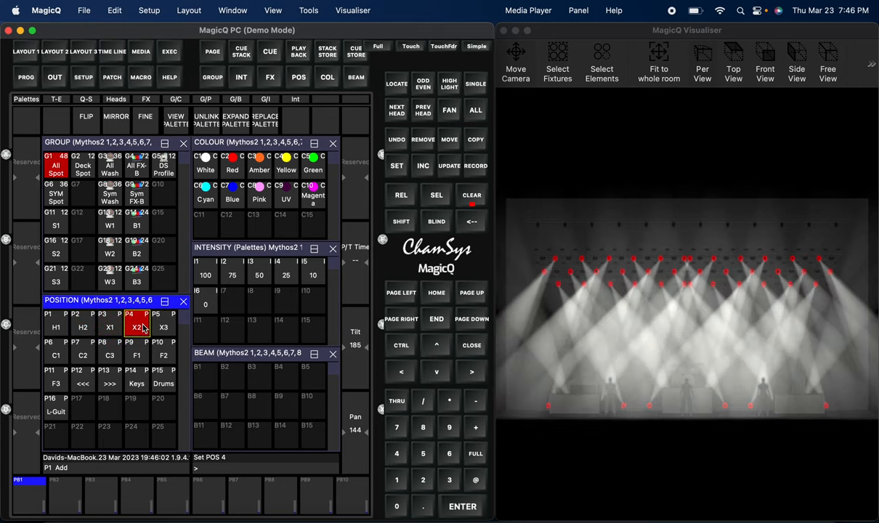
click(162, 326)
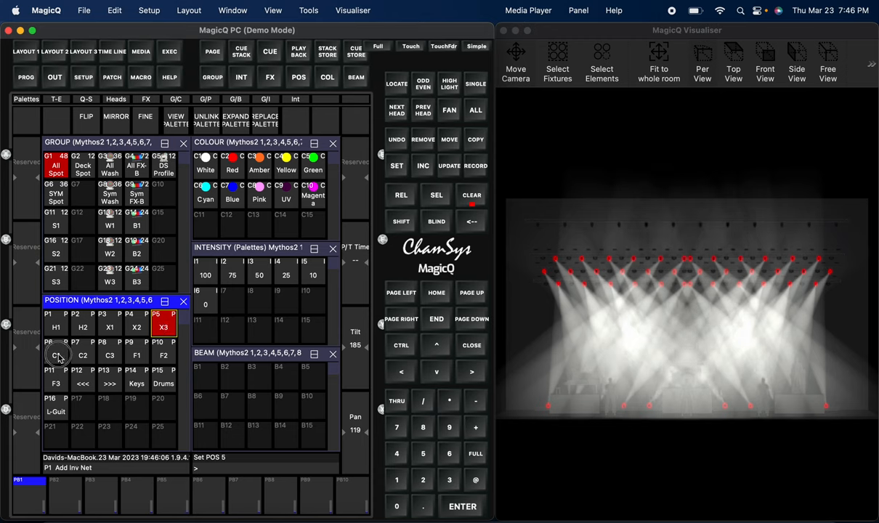
click(82, 355)
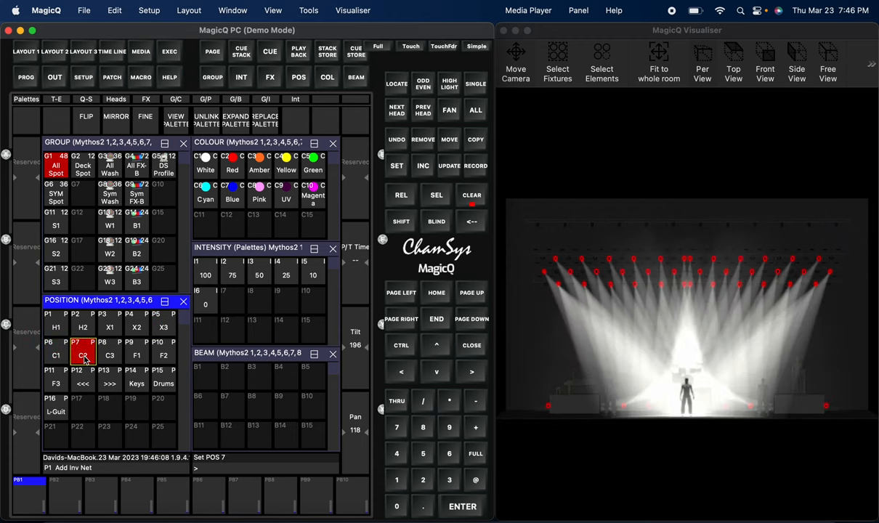
click(110, 355)
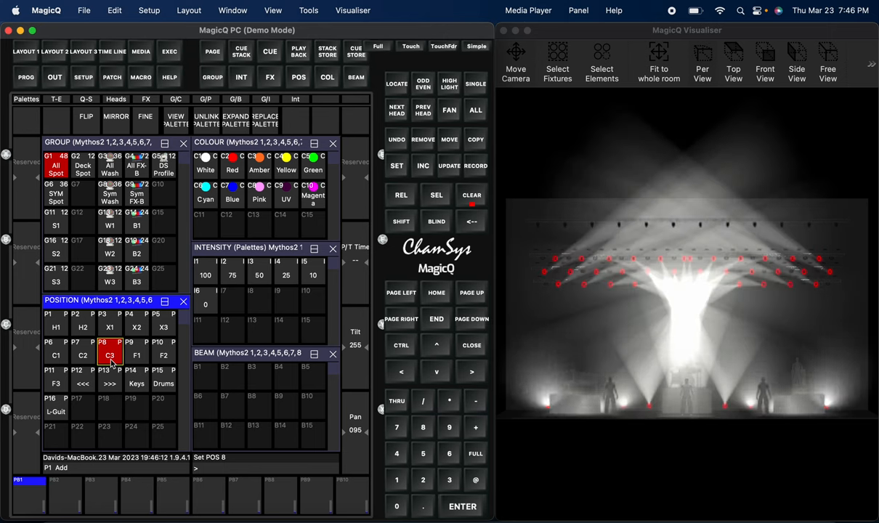
- Cycle the spots through F1, F2, F3, the <<< and >>> sweeps, Keys and Drums
click(137, 351)
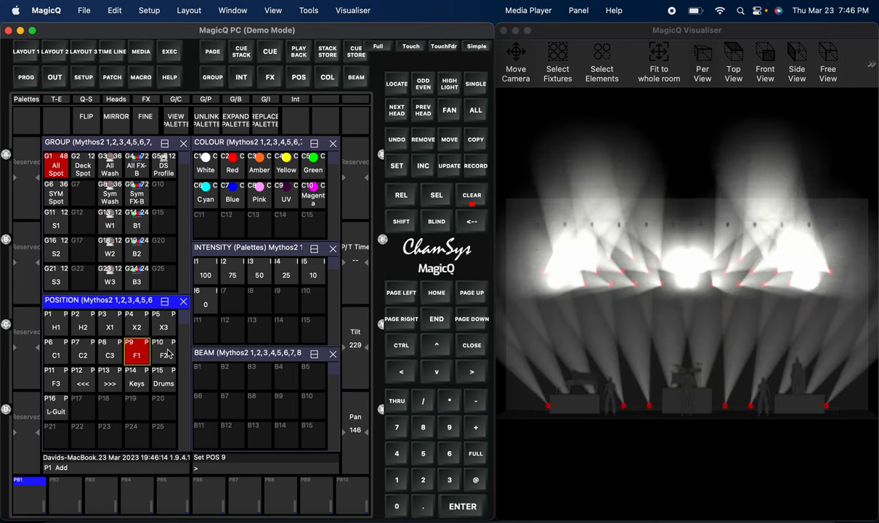
click(164, 348)
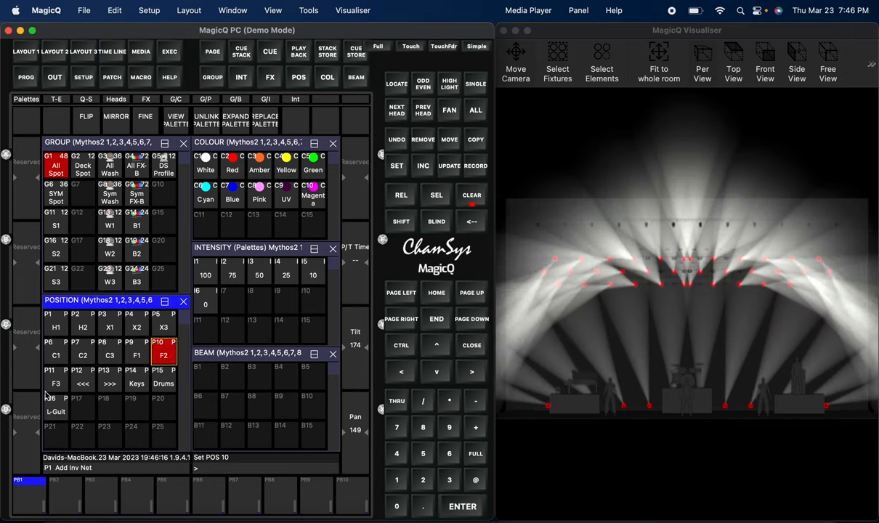
click(55, 376)
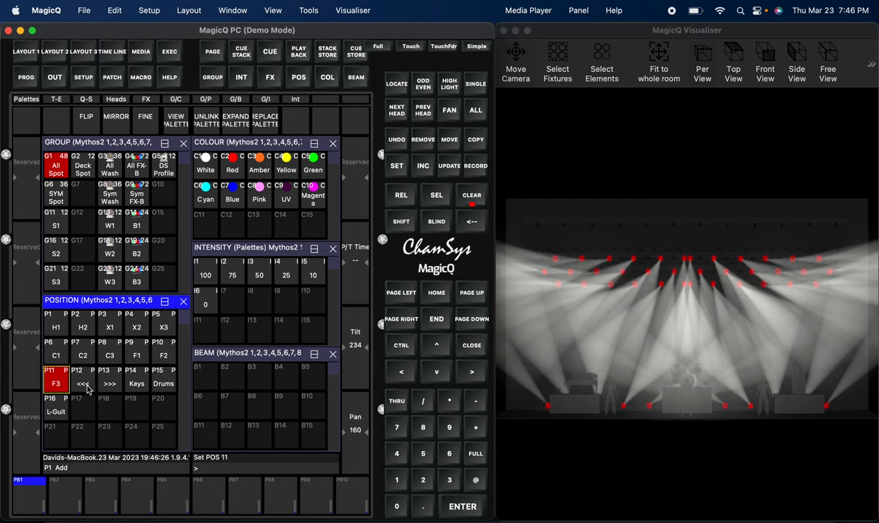
click(82, 384)
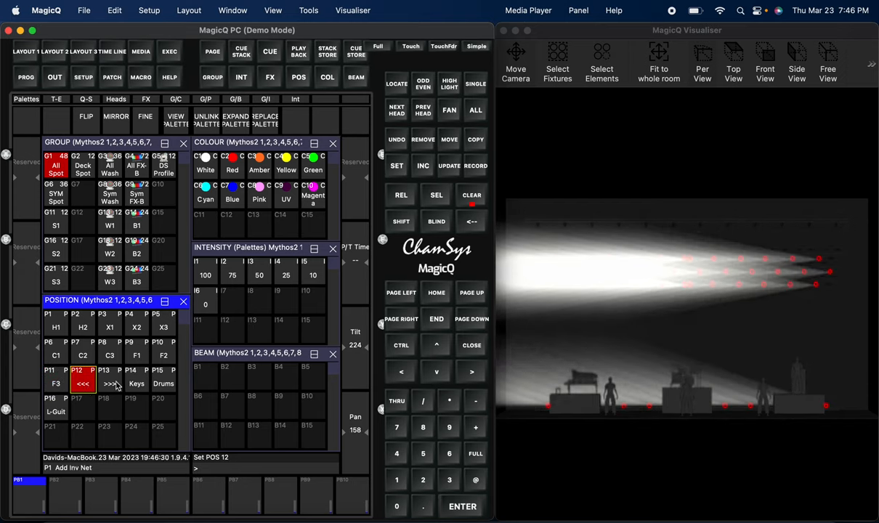
click(109, 377)
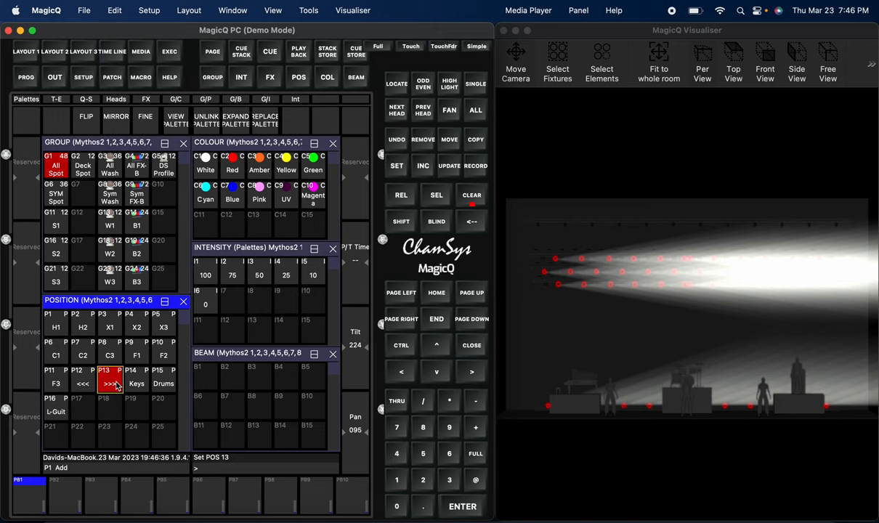
mouse_move(135, 408)
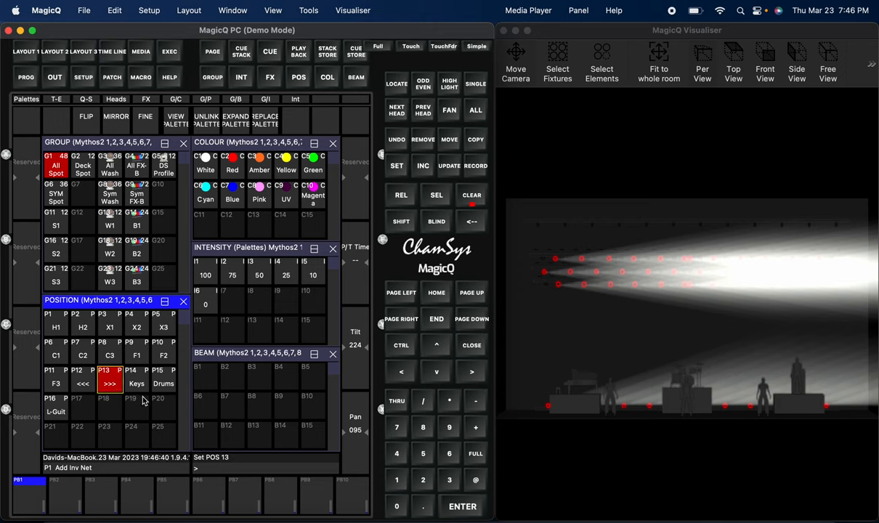
click(136, 377)
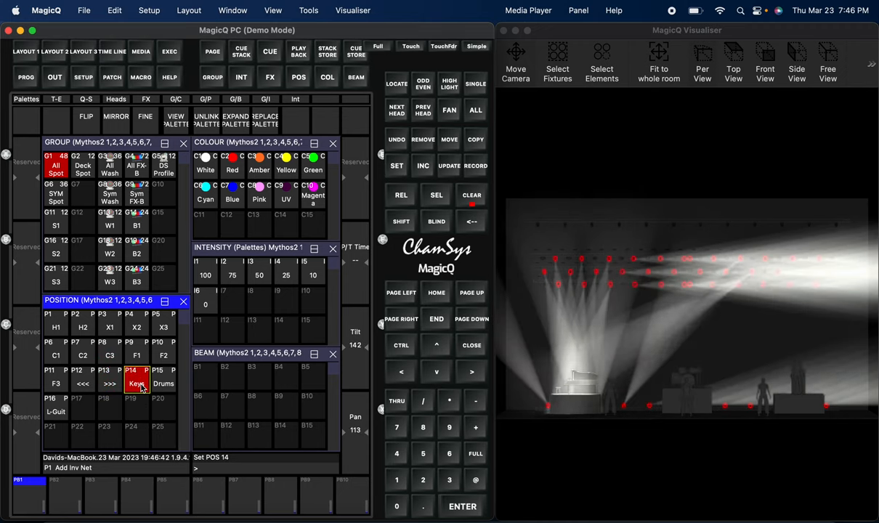
click(164, 379)
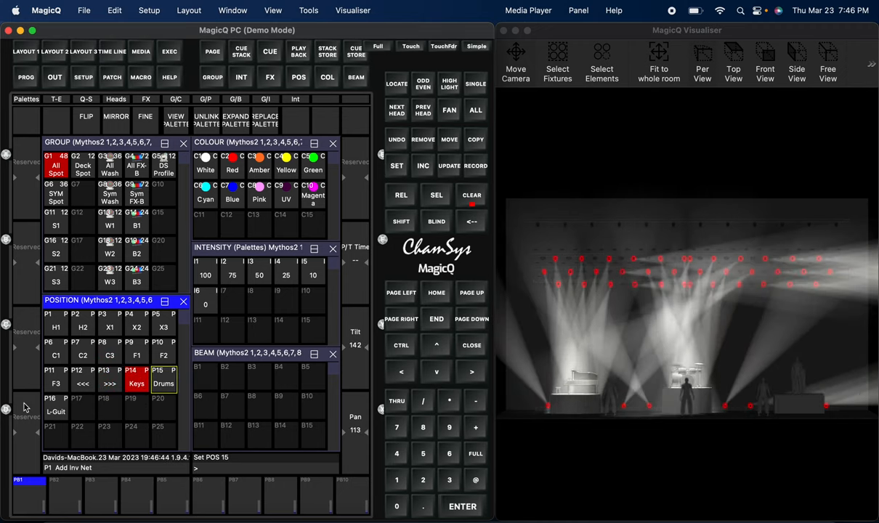
click(54, 406)
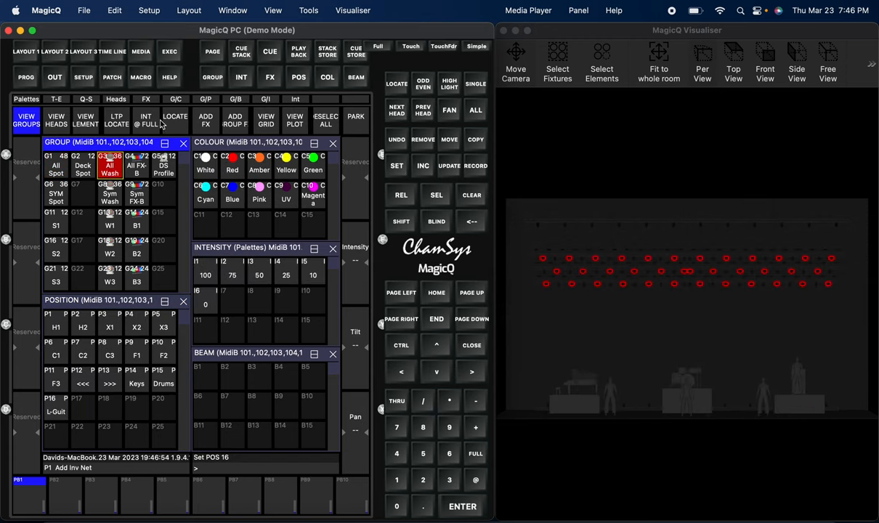
- Run All Wash through H1, H2, X3, C3, F1, F3, >>> and Keys, then clear the programmer
click(56, 326)
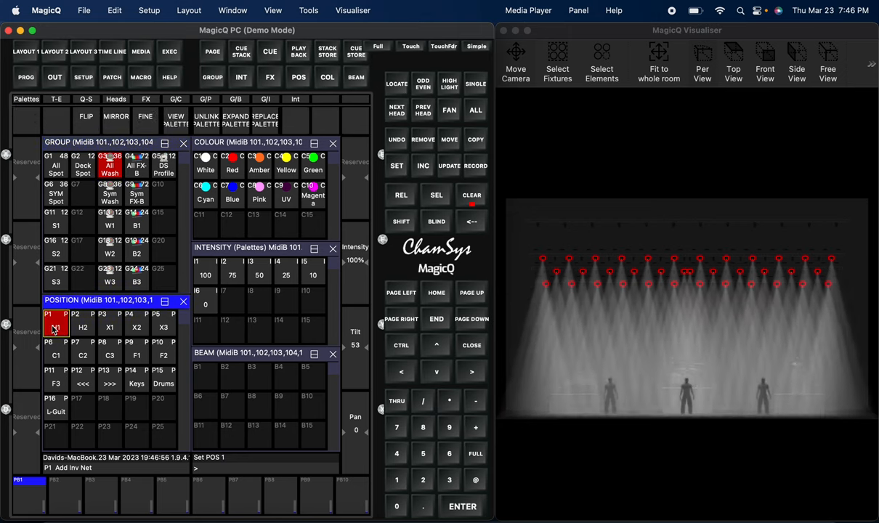
click(82, 326)
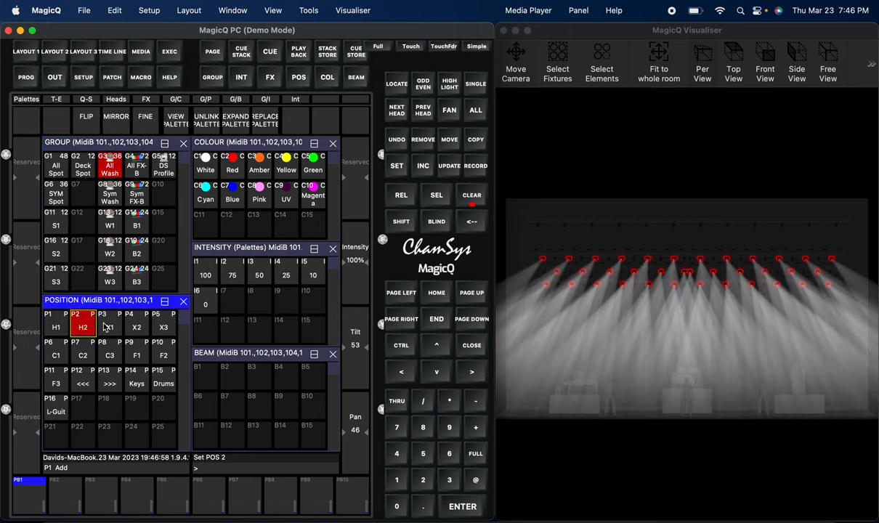
click(163, 327)
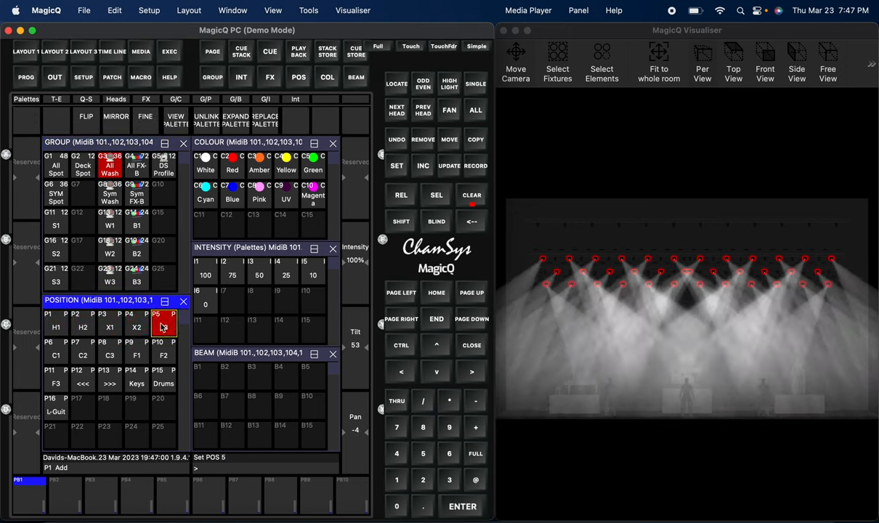
click(109, 357)
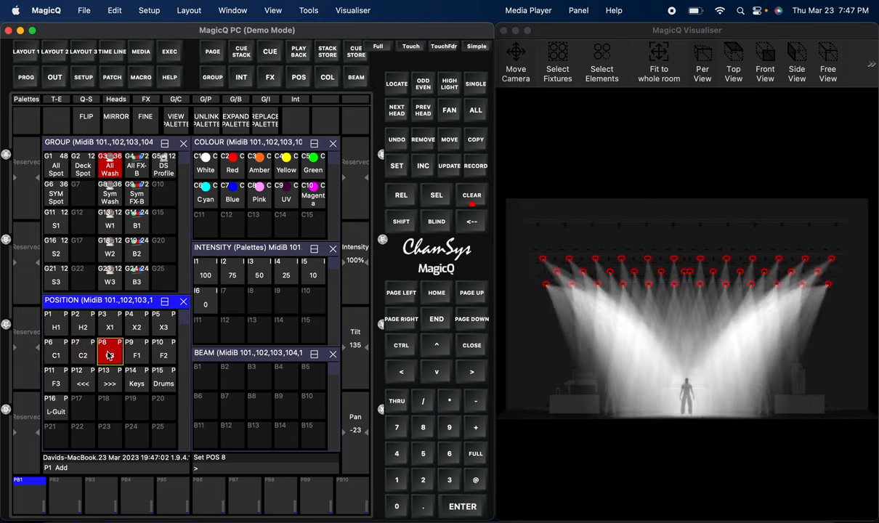
click(137, 356)
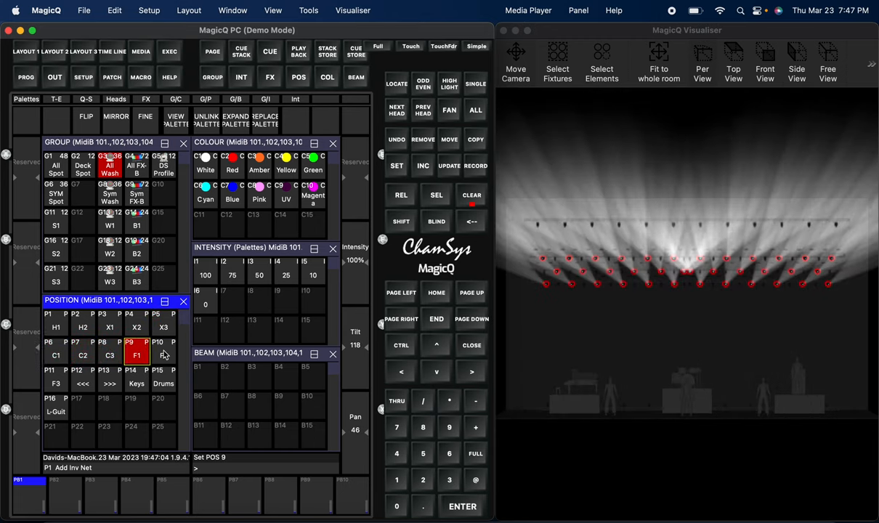
click(55, 379)
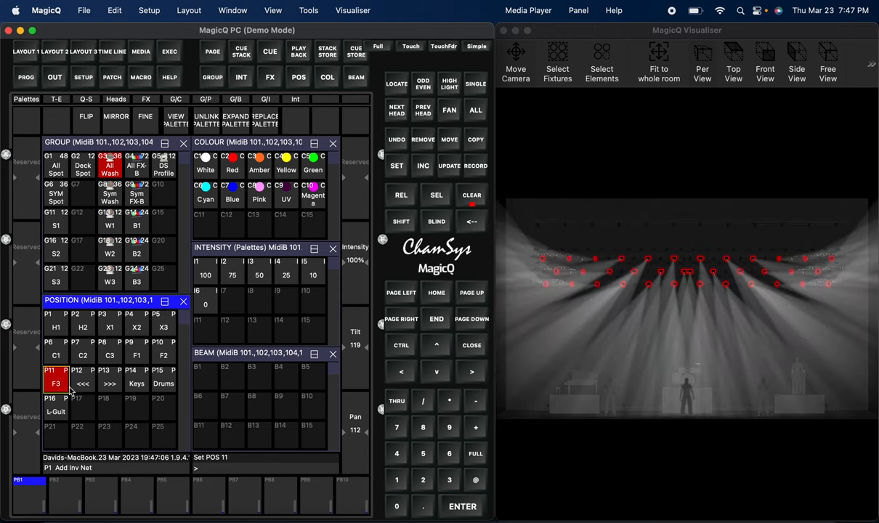
click(110, 370)
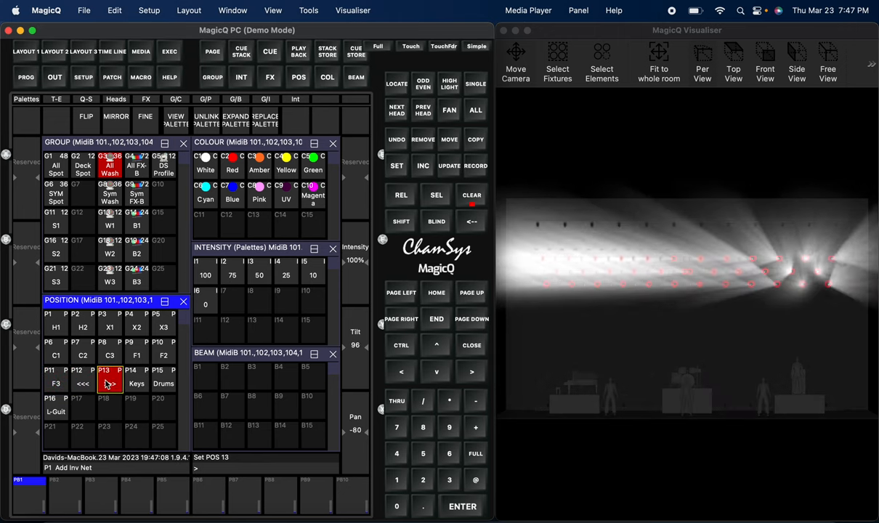
click(136, 384)
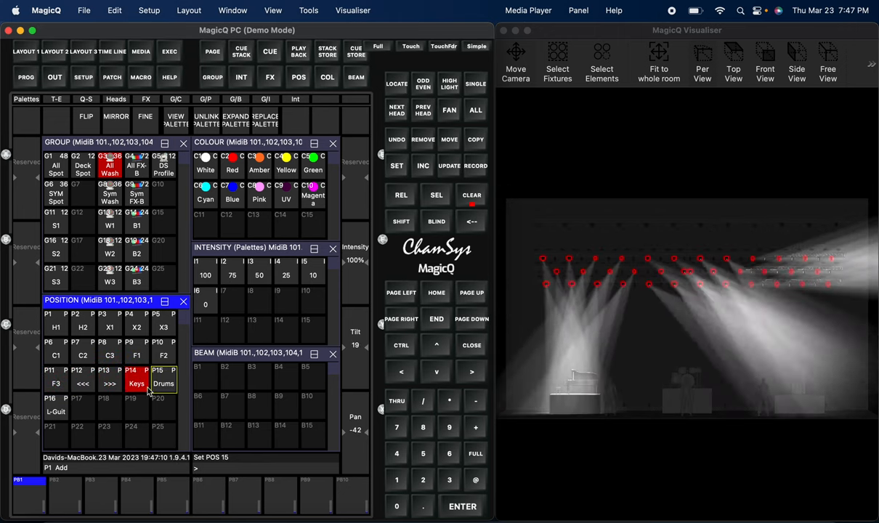
click(54, 411)
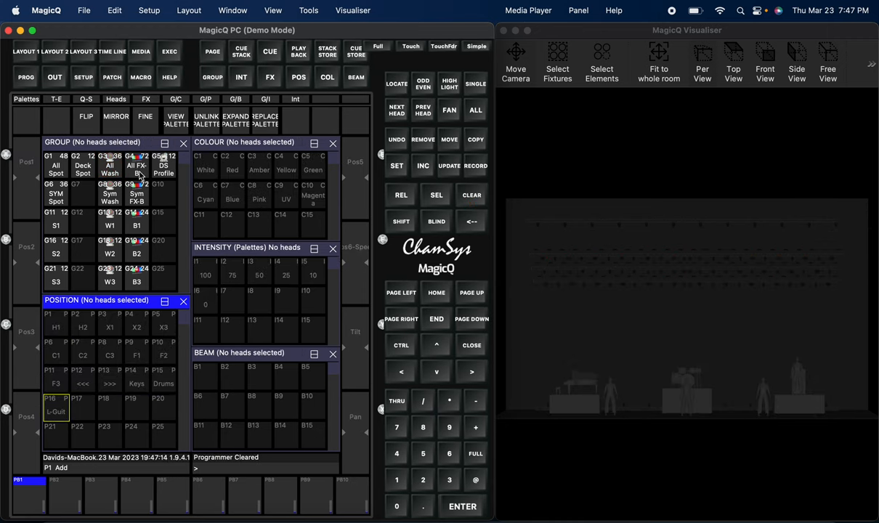
- Select All FX-B and step it through H2, X2, C2, F3, <<< and >>>
click(56, 327)
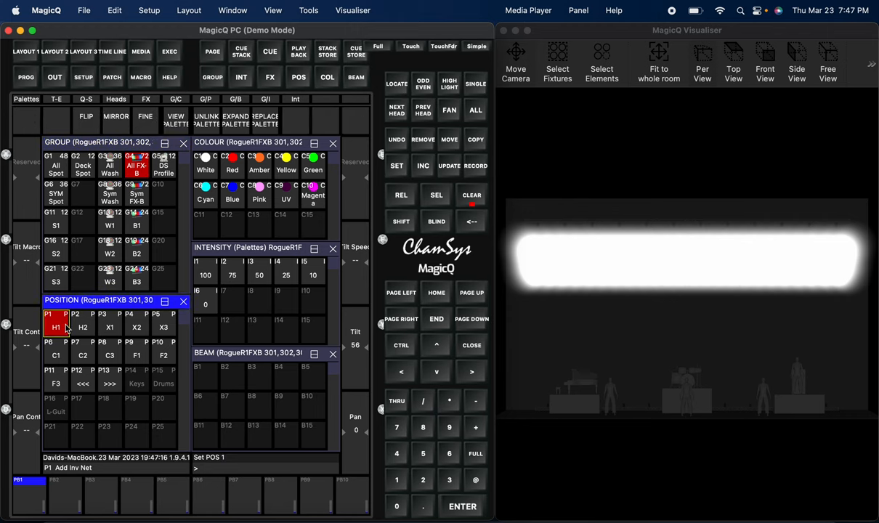
click(82, 326)
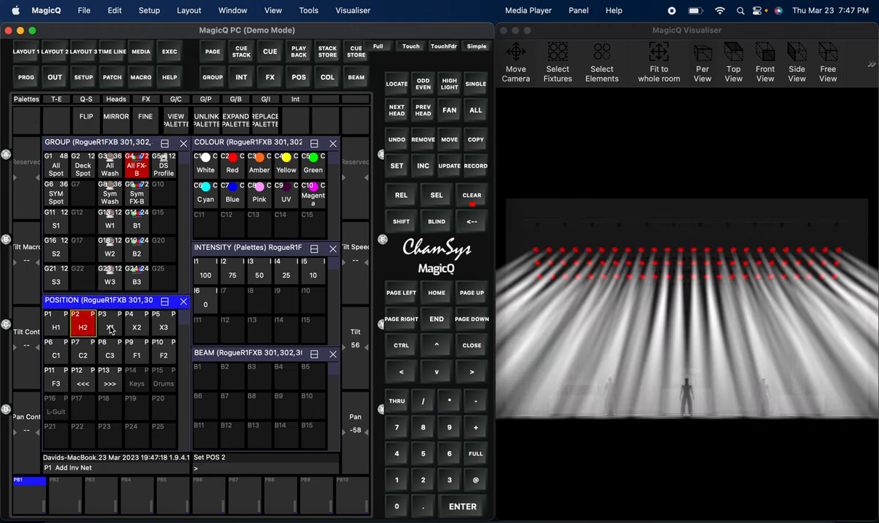
click(137, 327)
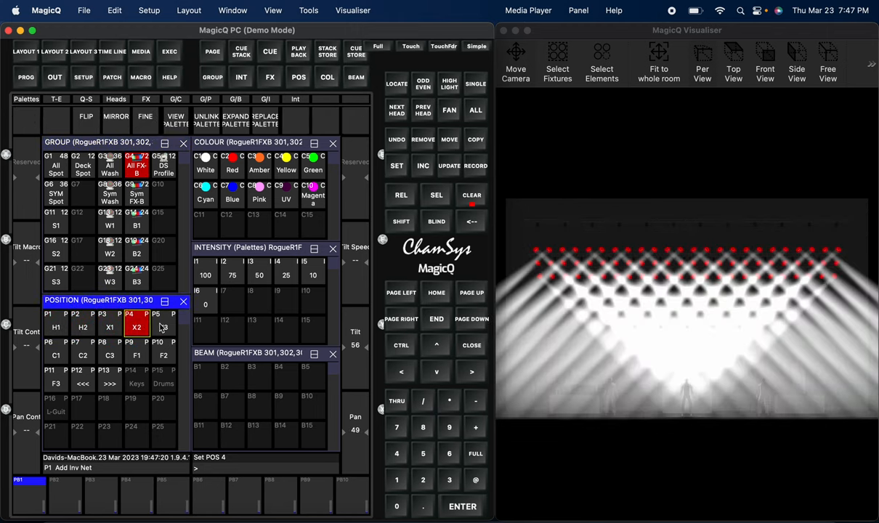
click(56, 354)
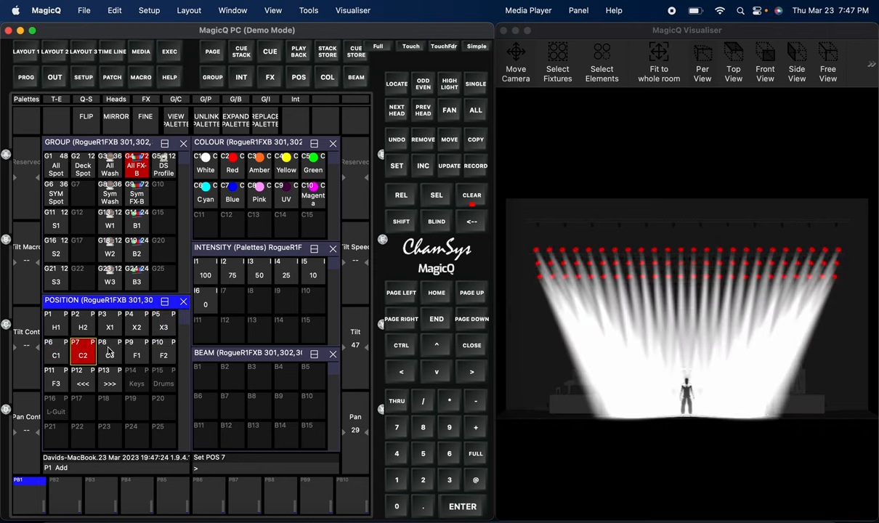
click(109, 355)
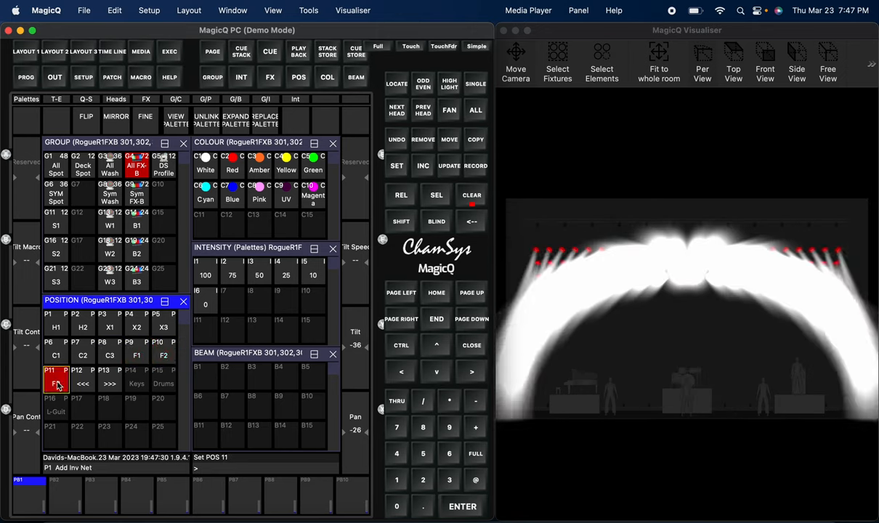
click(82, 378)
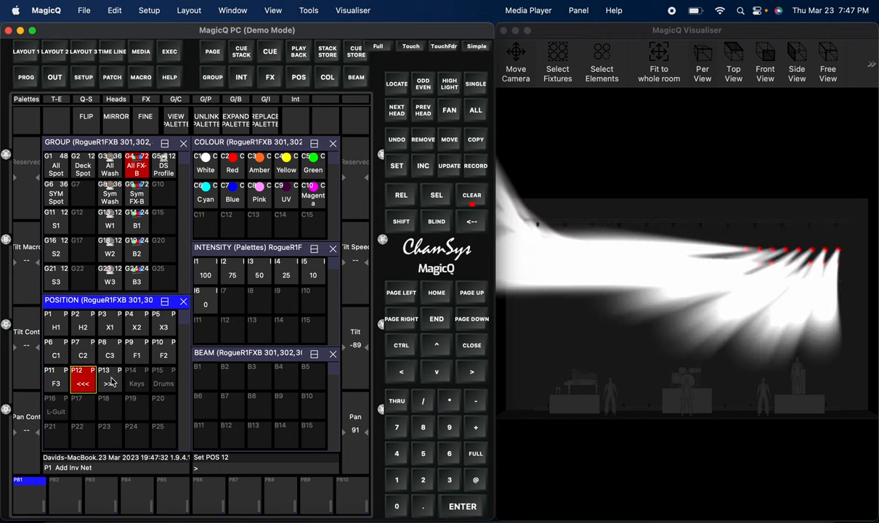
click(109, 382)
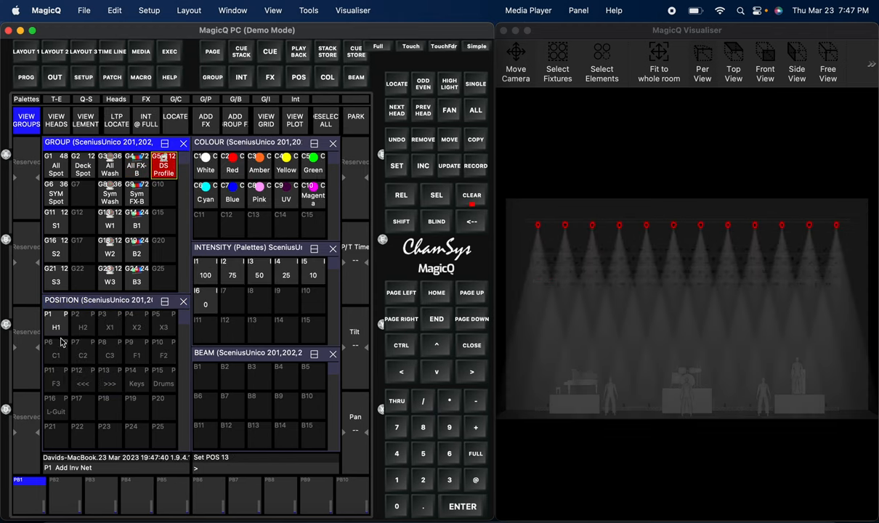
- Aim the DS Profile spots at position H1 and look through the beam palettes
click(56, 327)
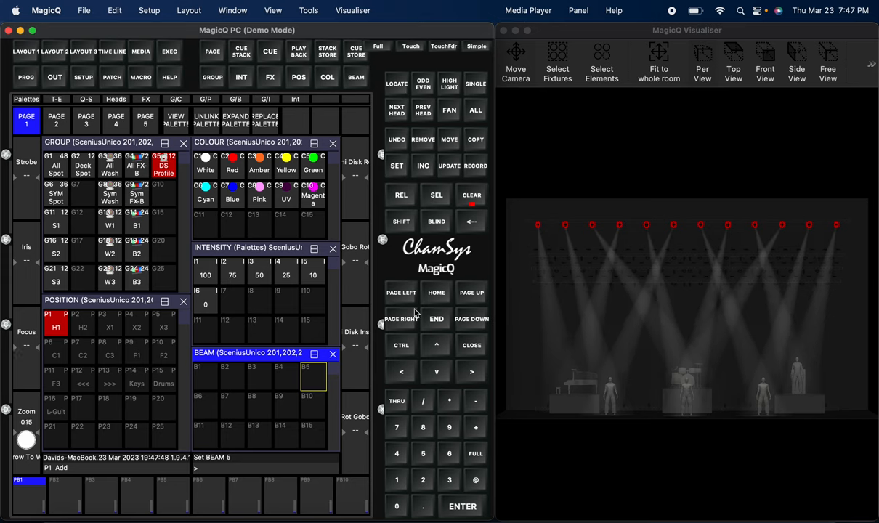
click(474, 166)
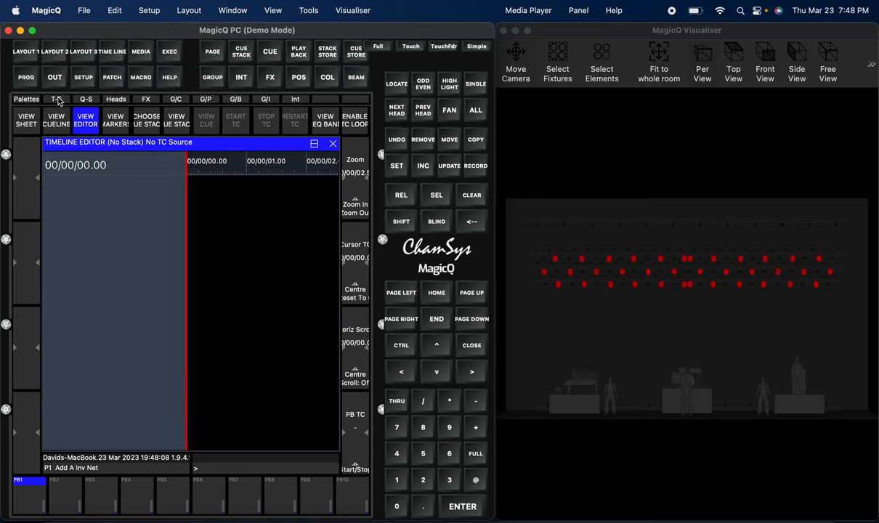
- Look through the Heads, G/B, Int and FX views, then return to groups and palettes
click(84, 98)
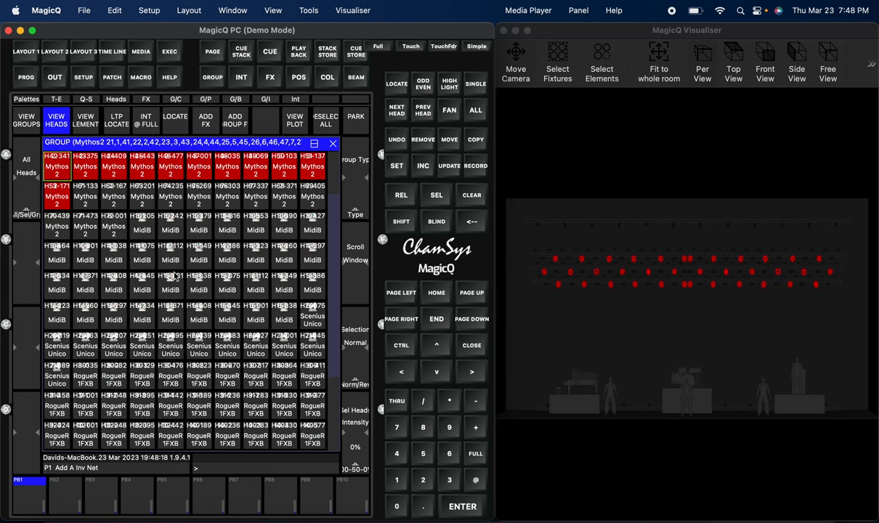
mouse_move(125, 108)
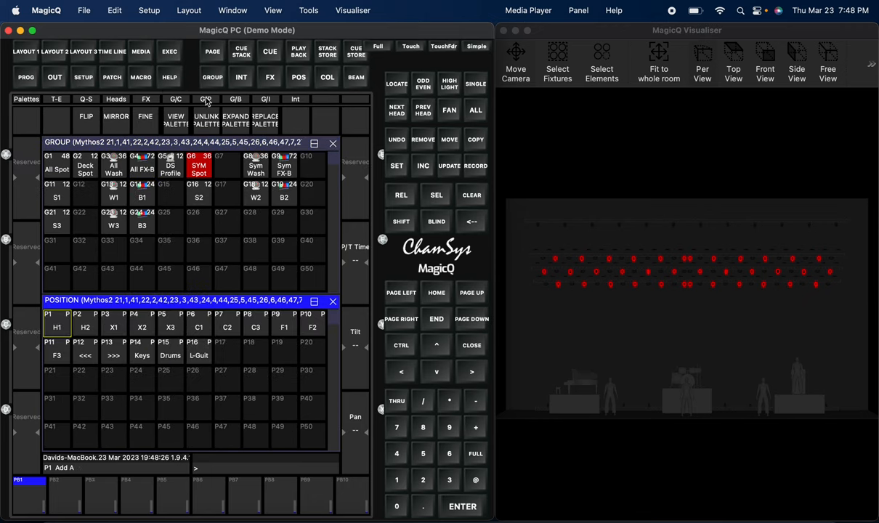
click(265, 100)
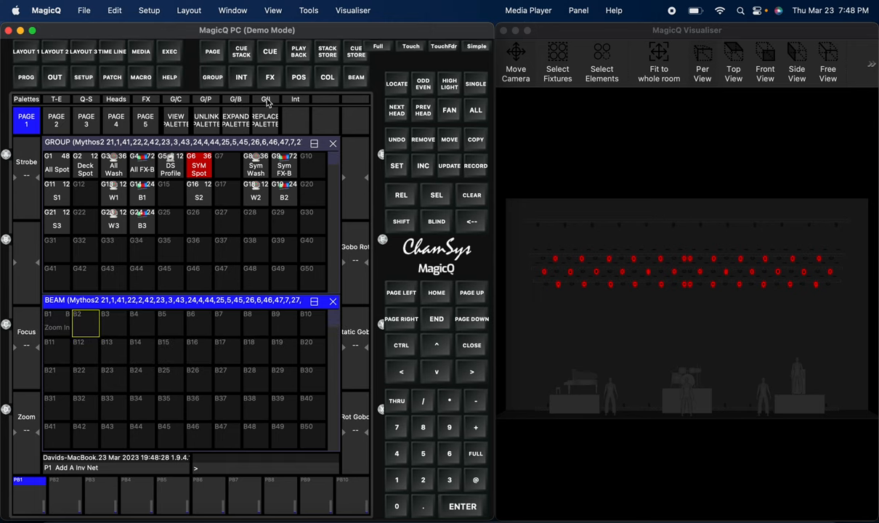
click(295, 99)
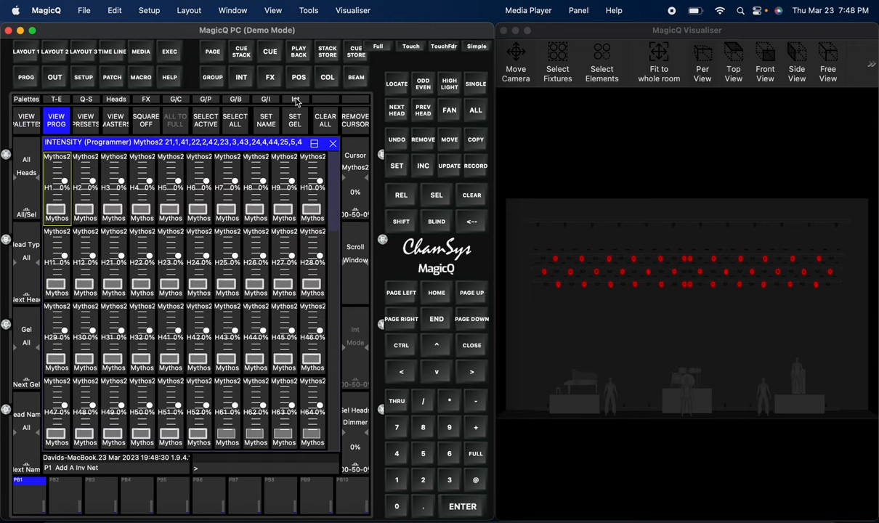
click(330, 144)
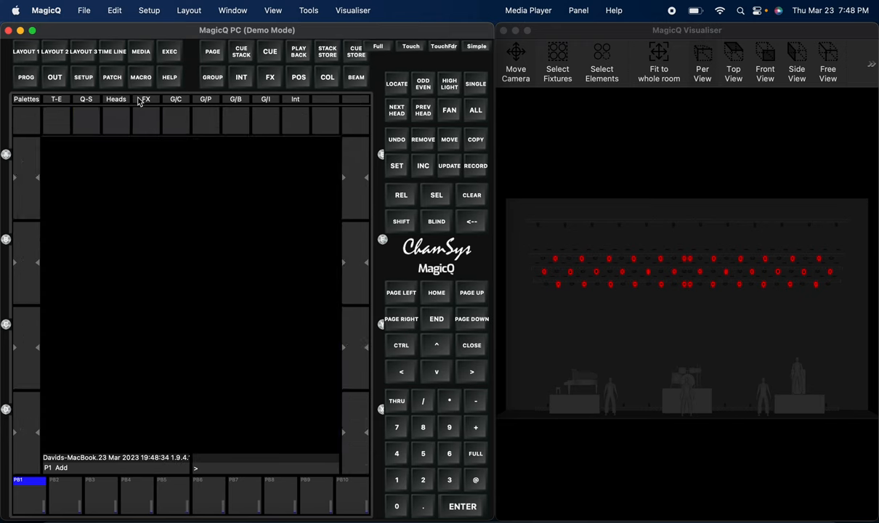
click(145, 99)
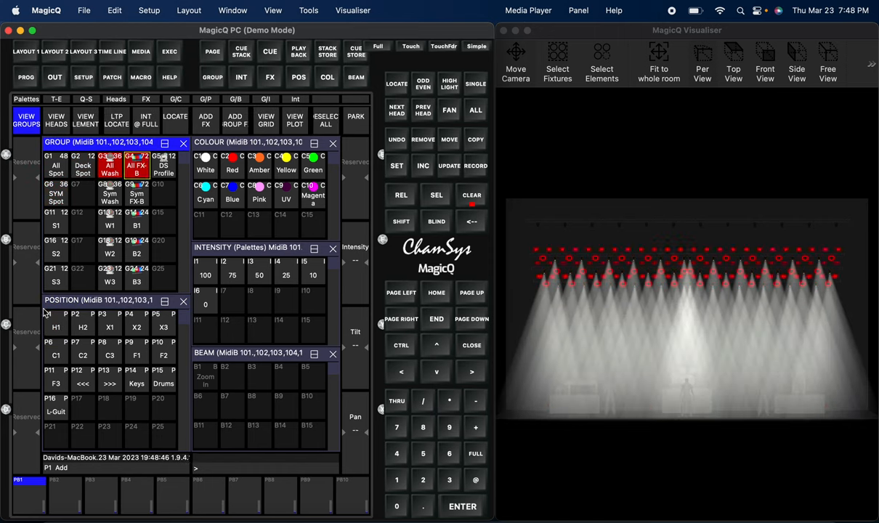
- Bring up the FX library, with Circ 1 listed as the current effect
click(55, 324)
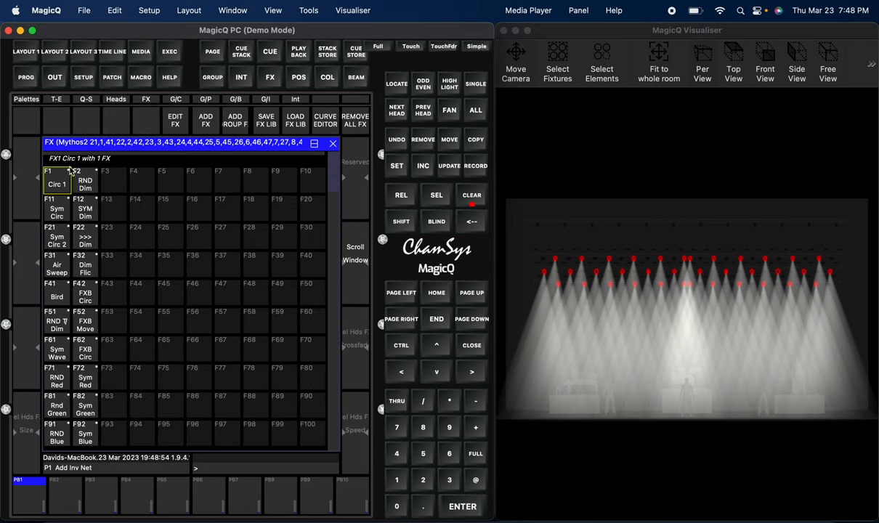
- Preview the Circ 1, Sym Circ and Air Sweep effects, then set the fixtures @ FULL
click(52, 178)
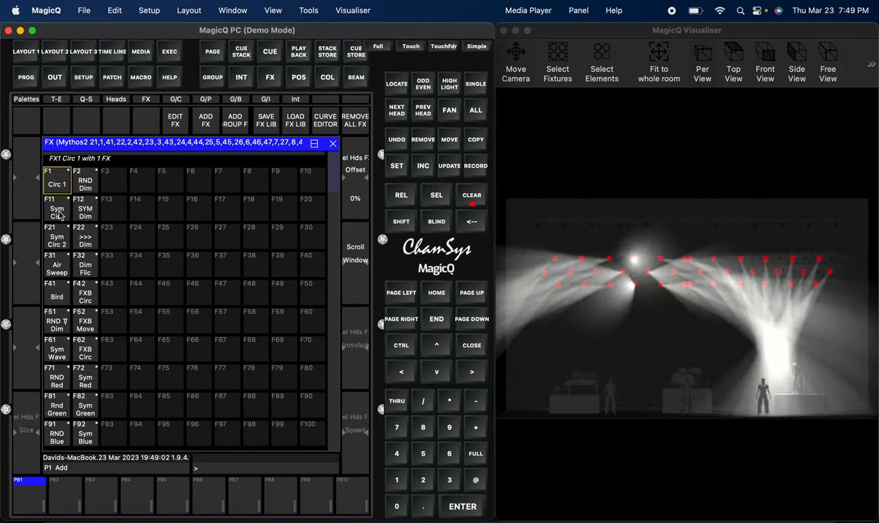
click(50, 211)
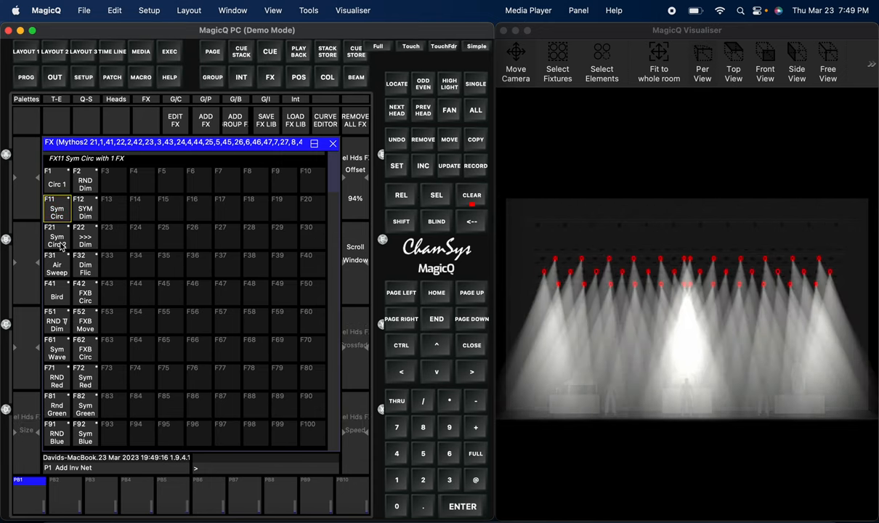
click(52, 245)
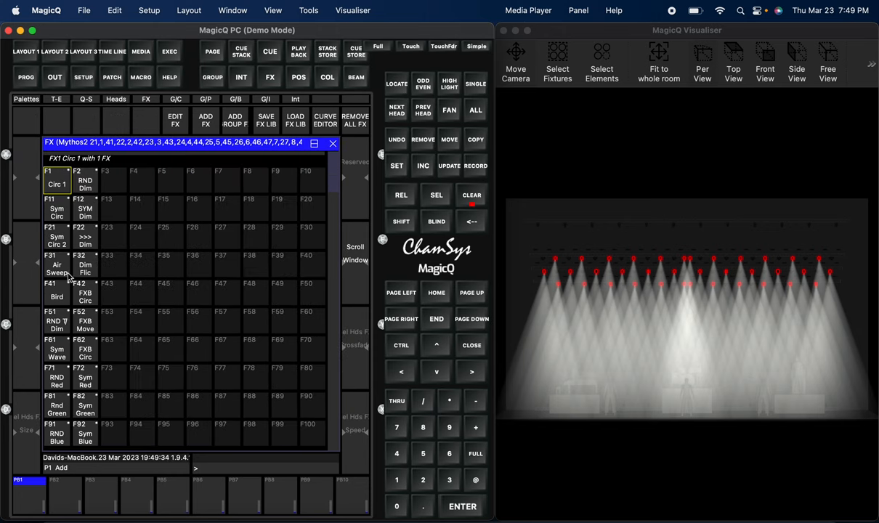
click(56, 265)
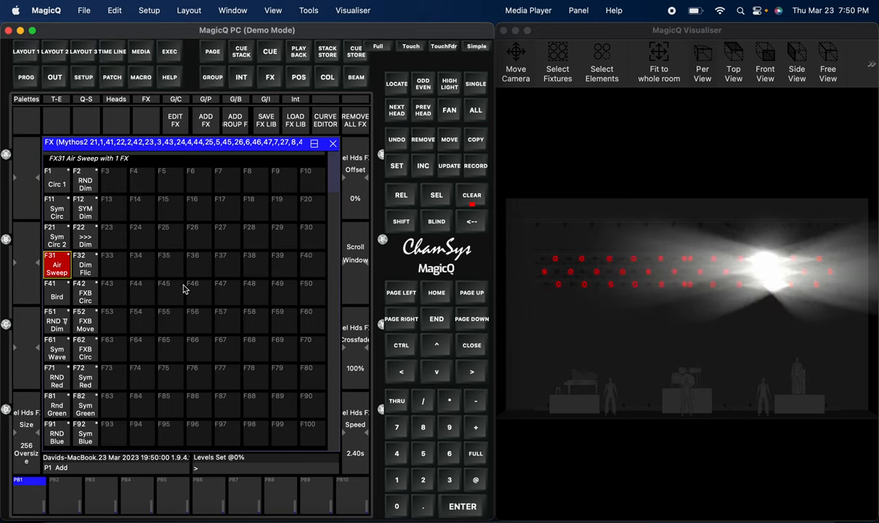
click(475, 454)
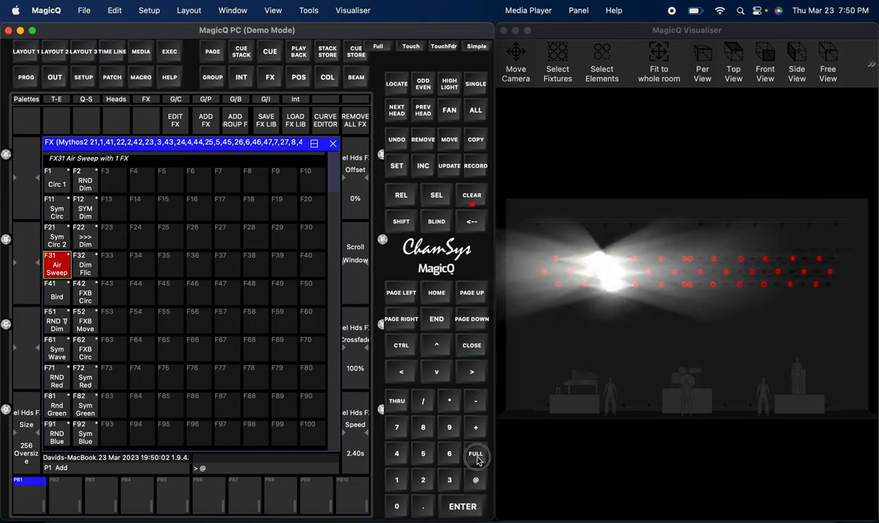
click(475, 454)
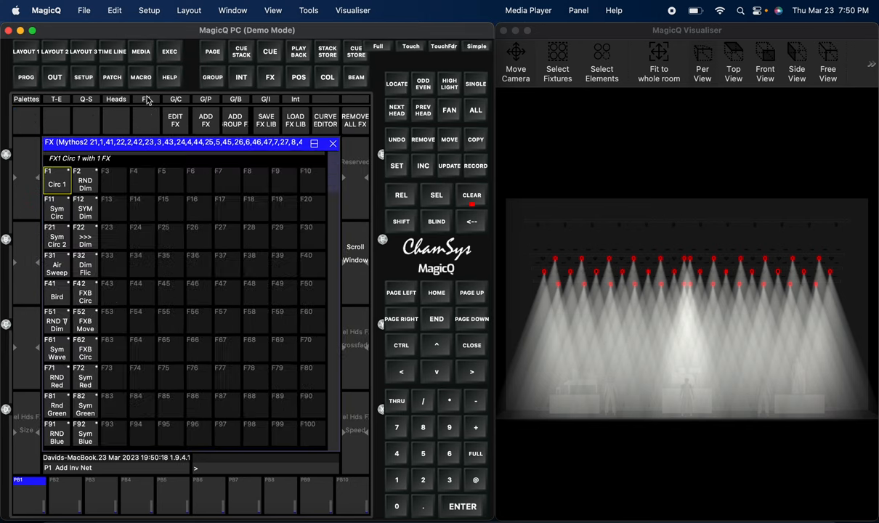
- Preview the Bird, RND Dim and Sym Wave effects in turn on the spots
click(57, 292)
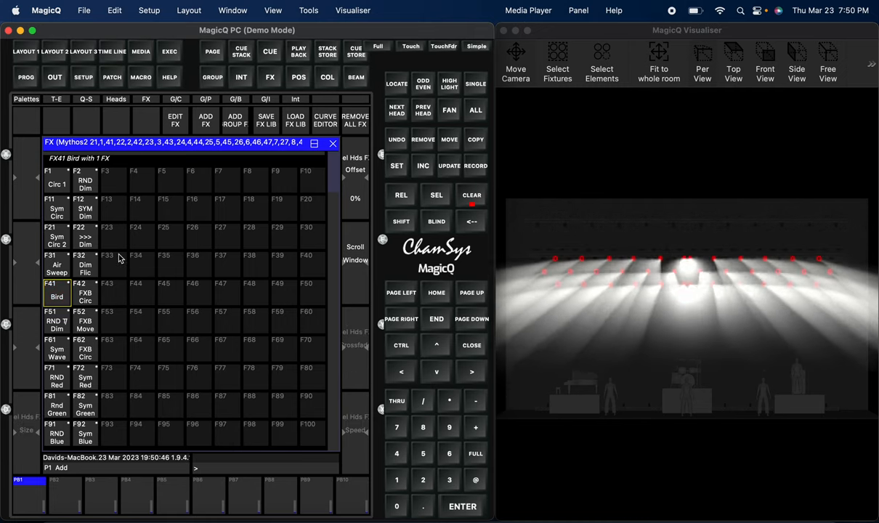
click(50, 332)
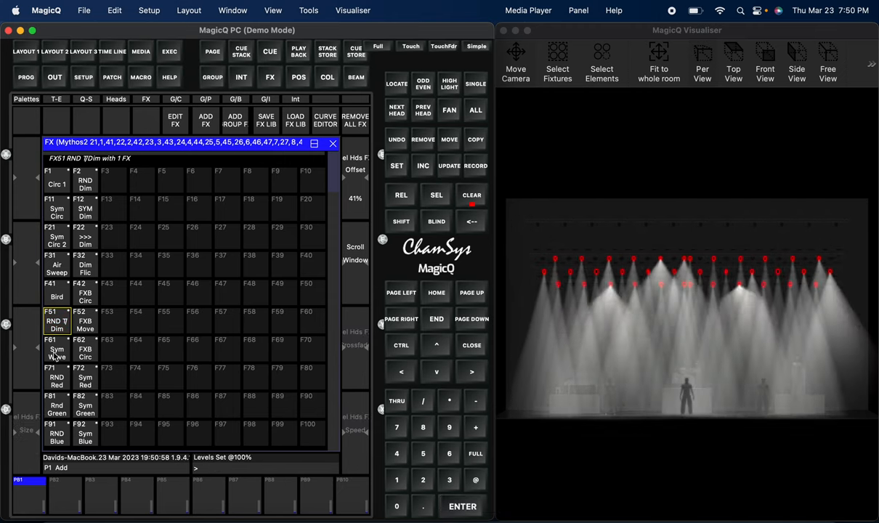
click(54, 354)
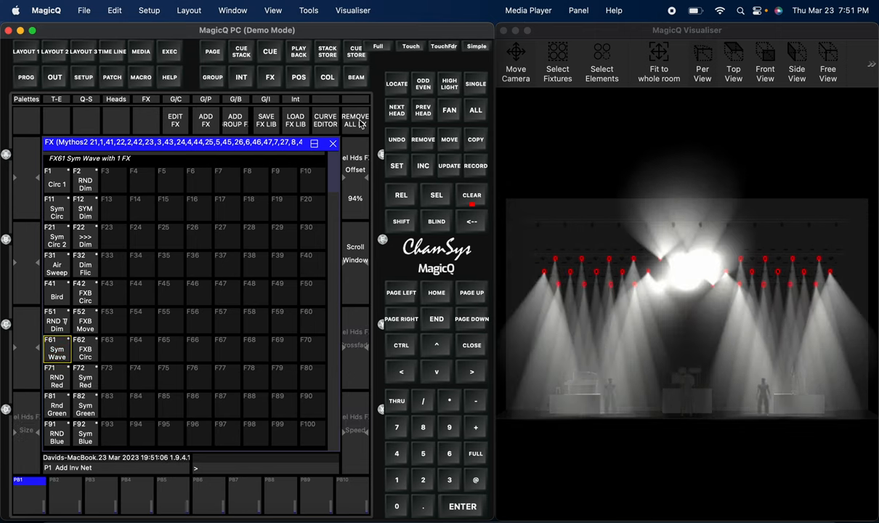
- Clear the running effects, colour the spots cyan and layer RND Red over it
click(54, 378)
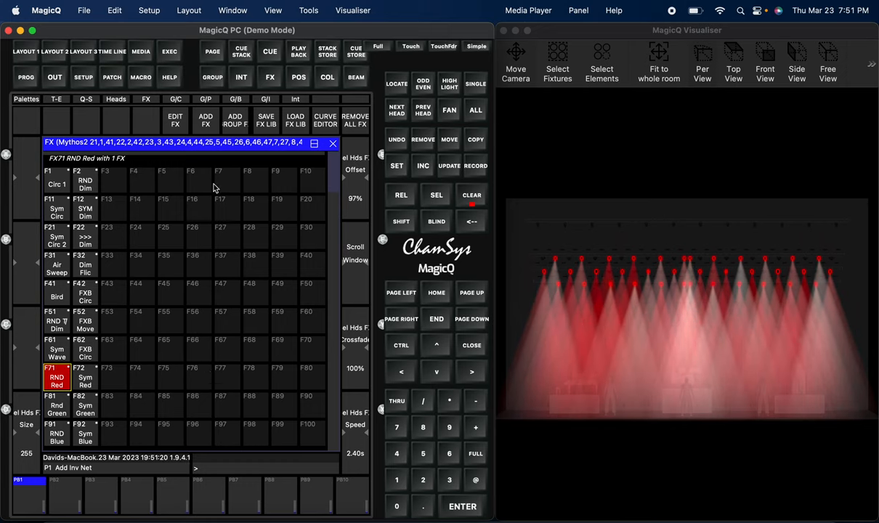
click(327, 77)
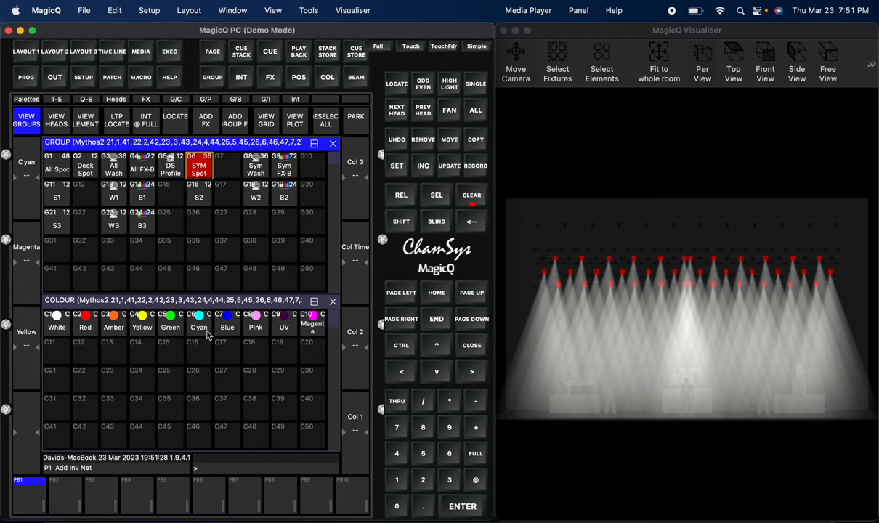
click(198, 325)
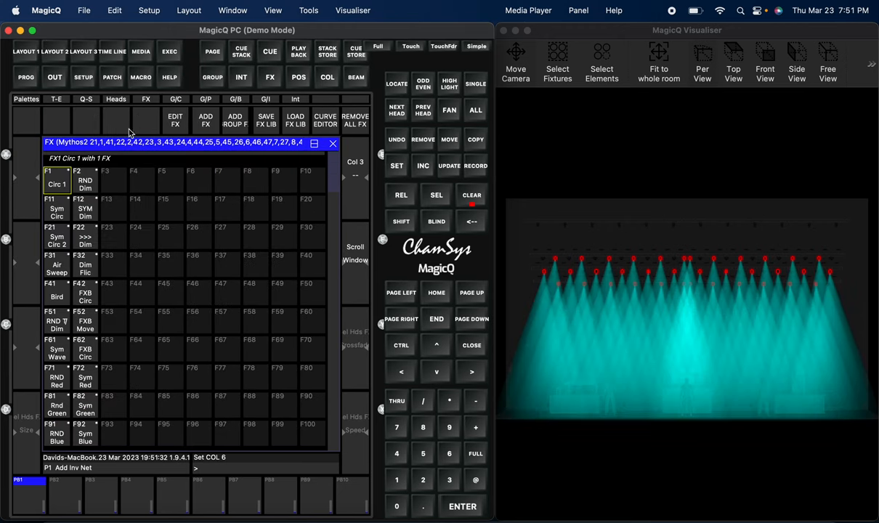
click(56, 381)
text(COL)
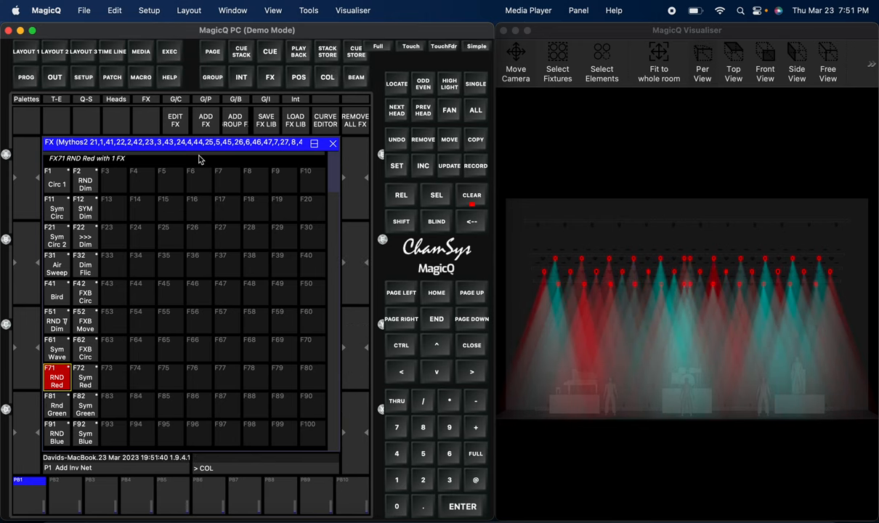
- Try green, blue and then white as the base colour, then remove all effects
click(175, 99)
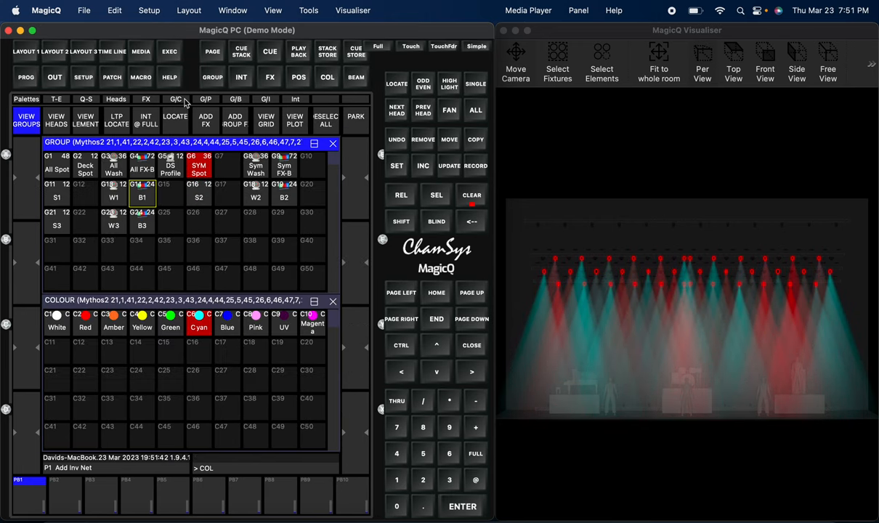
click(170, 327)
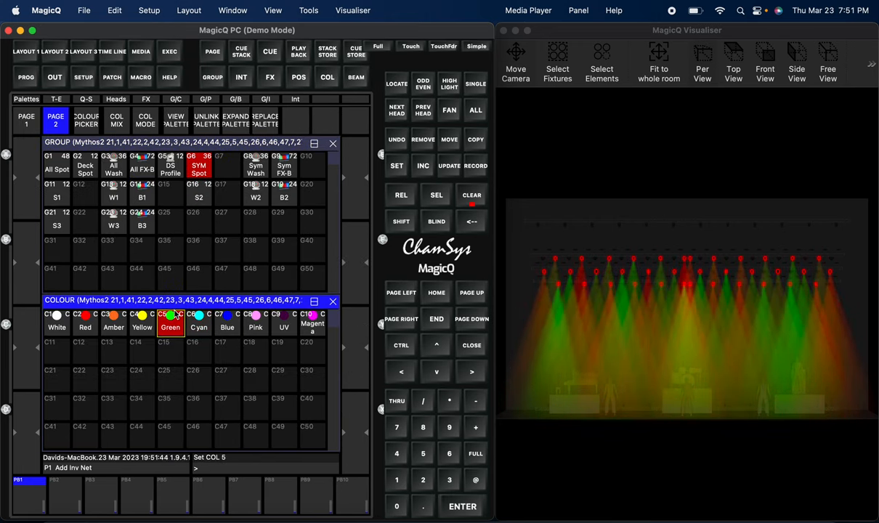
click(227, 321)
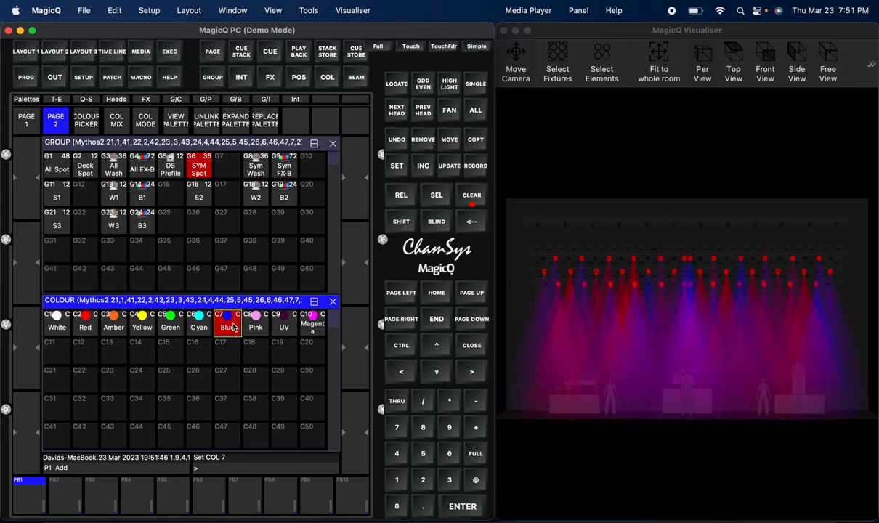
click(55, 326)
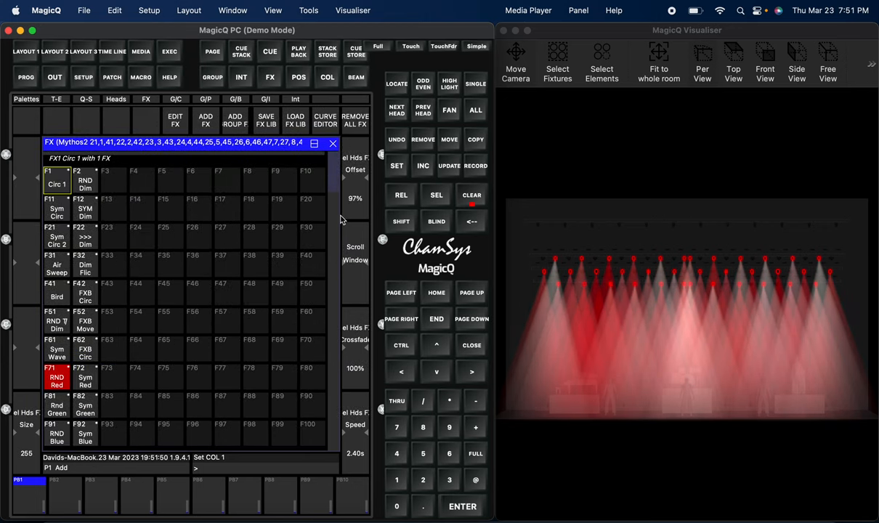
click(52, 407)
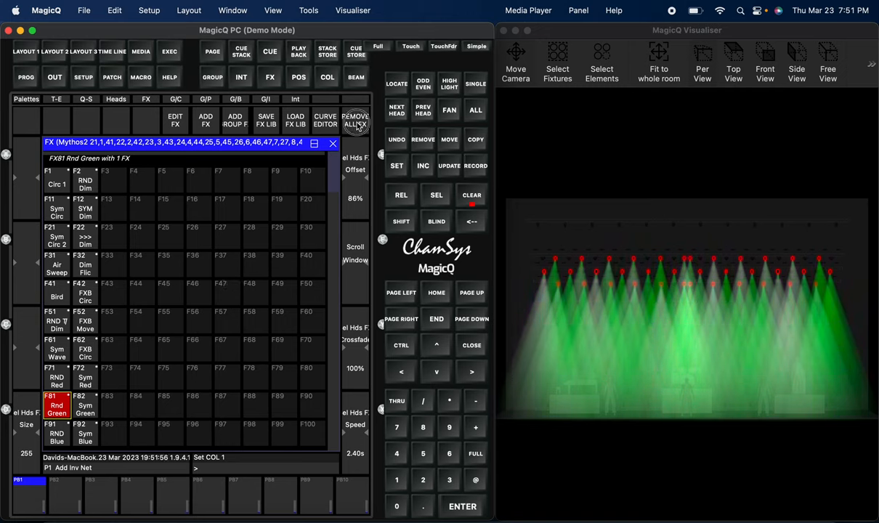
click(52, 436)
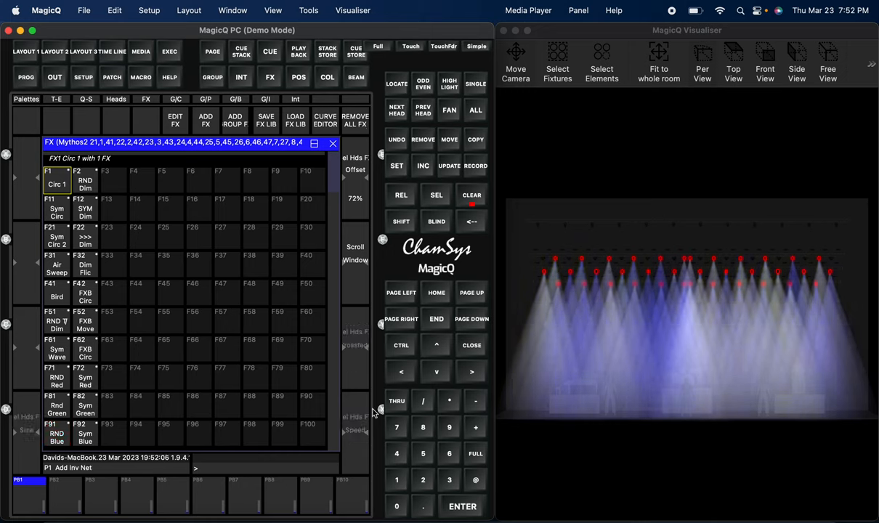
- Set levels to zero and preview RND Dim, SYM Dim, >>> Dim and Dim Flic
click(468, 505)
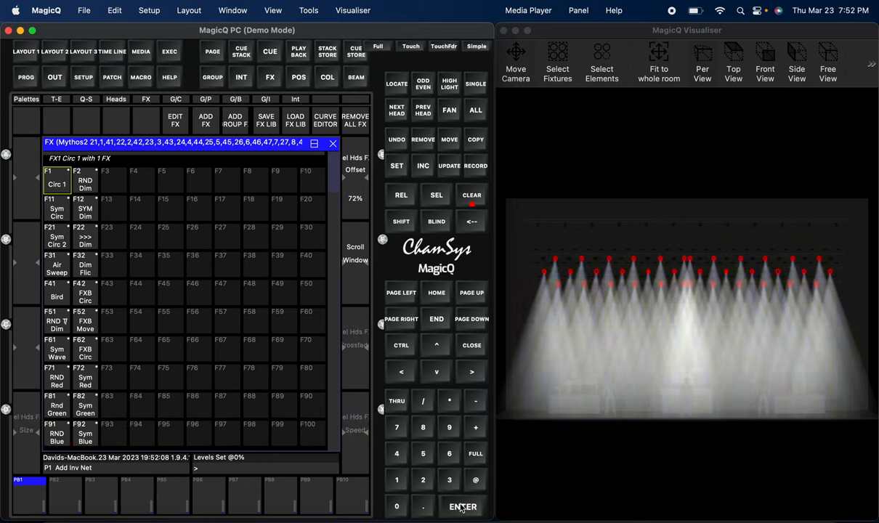
click(86, 179)
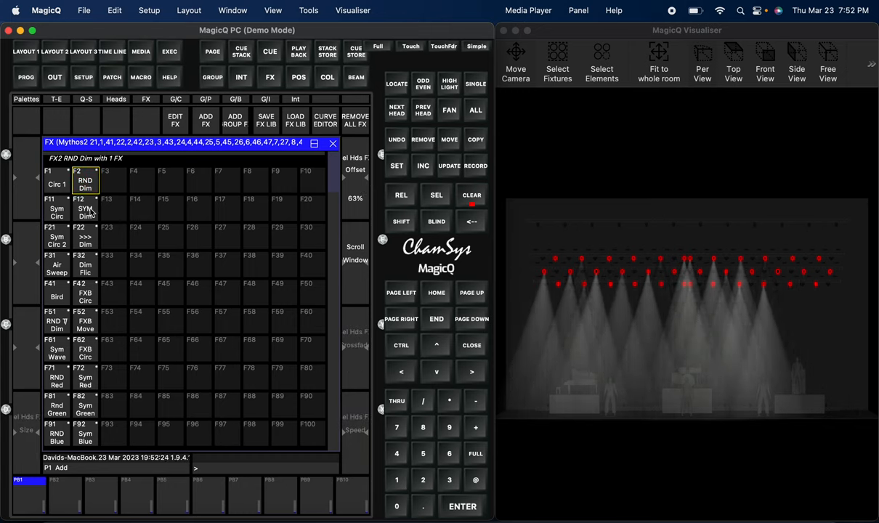
click(85, 211)
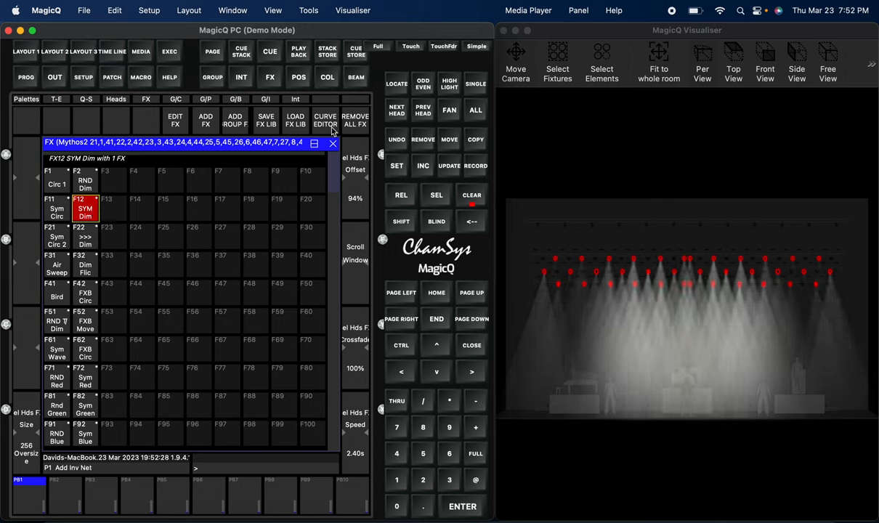
click(85, 240)
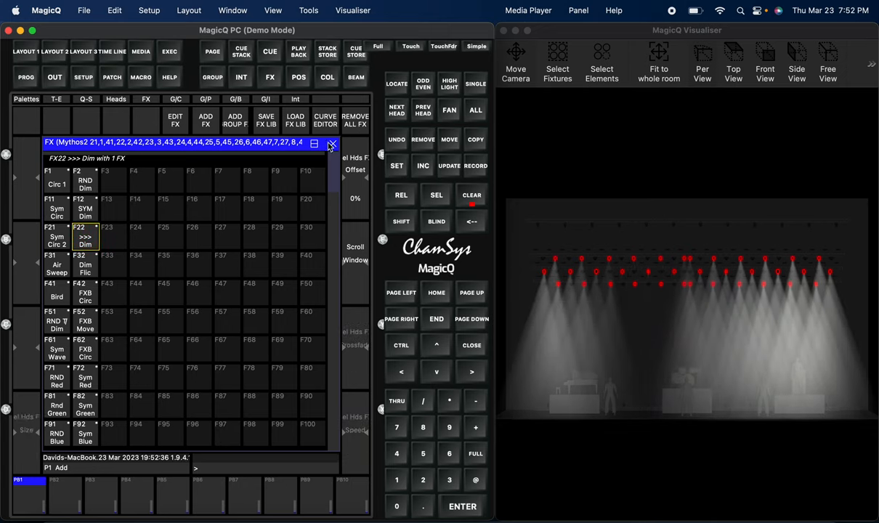
click(85, 263)
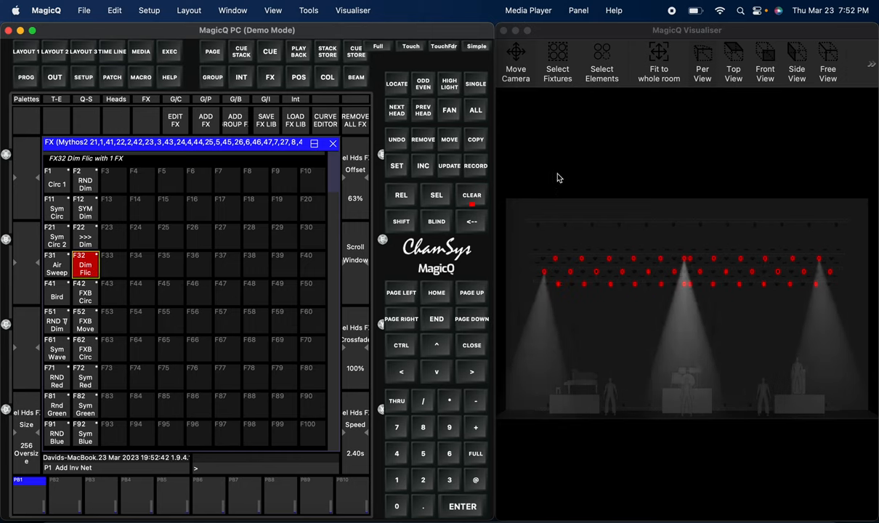
click(44, 10)
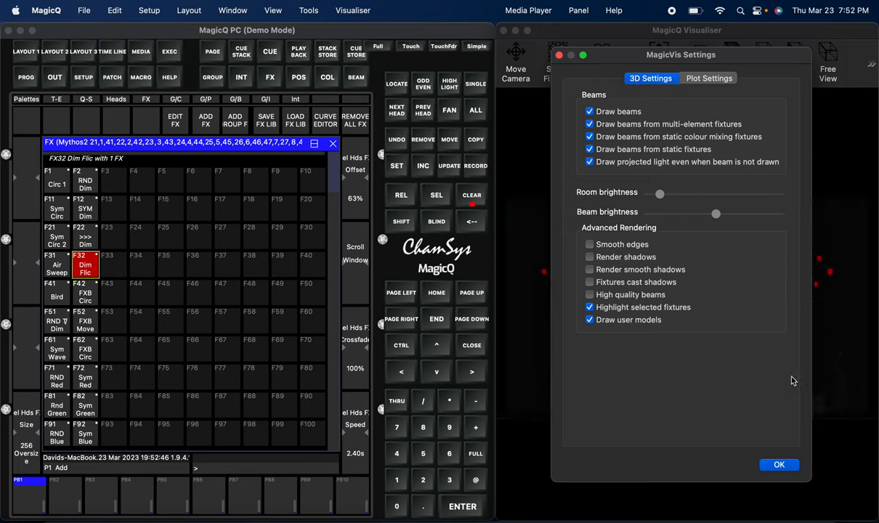
click(778, 464)
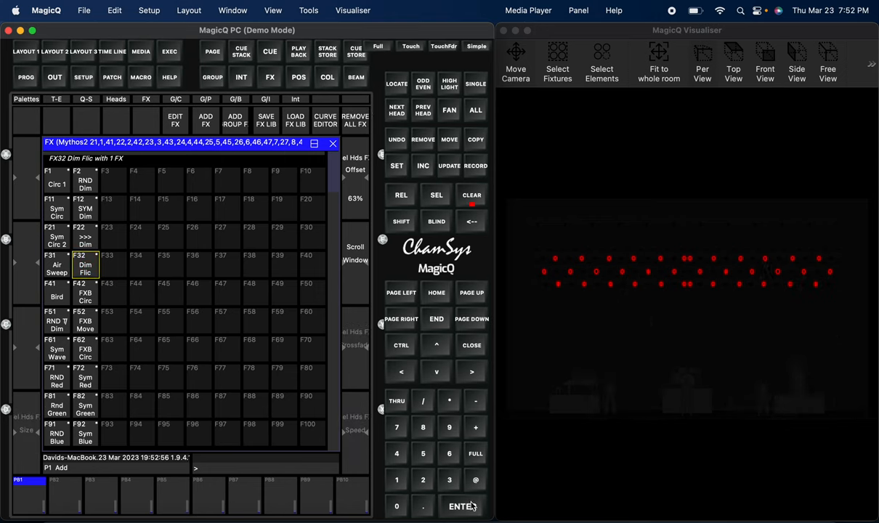
- Bring fixtures to full, preview FXB Circ and FXB Move, then remove all effects
click(474, 453)
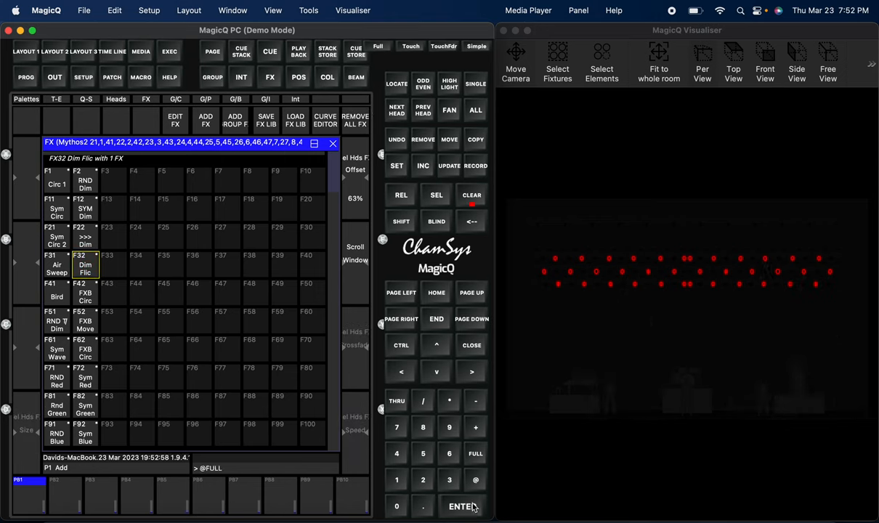
click(84, 300)
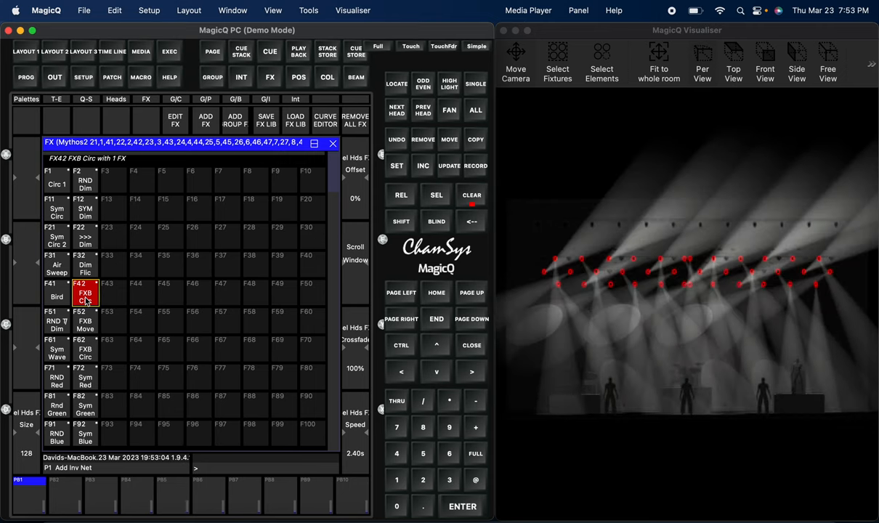
click(84, 321)
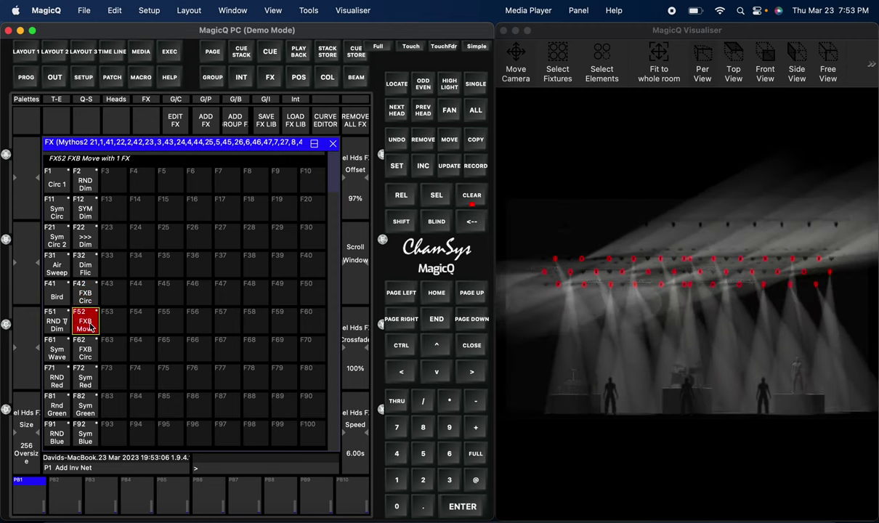
click(85, 319)
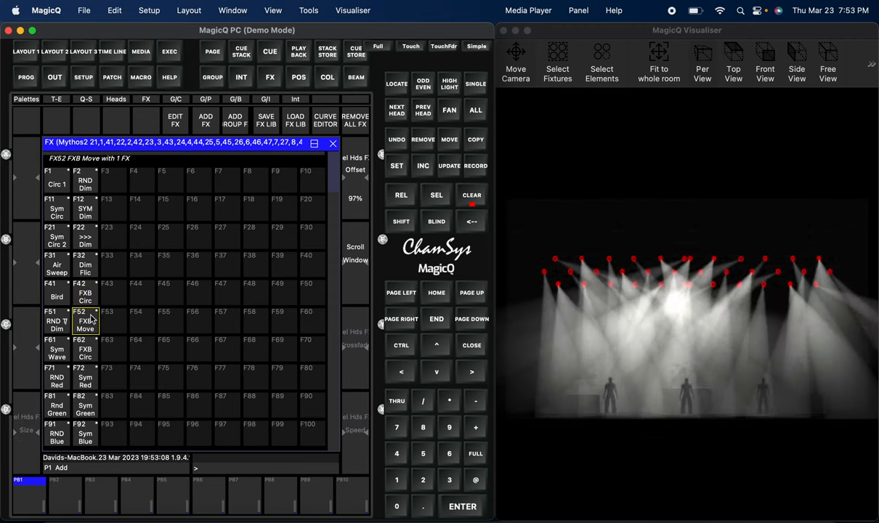
click(84, 326)
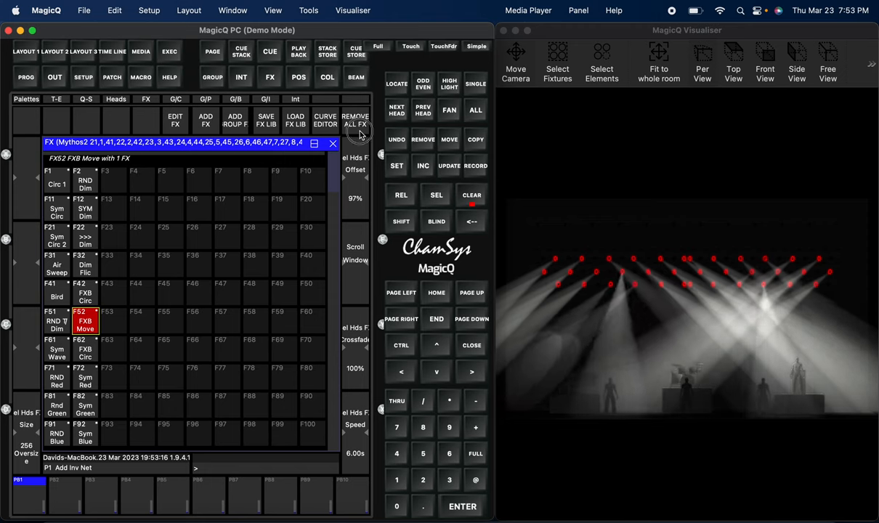
click(84, 352)
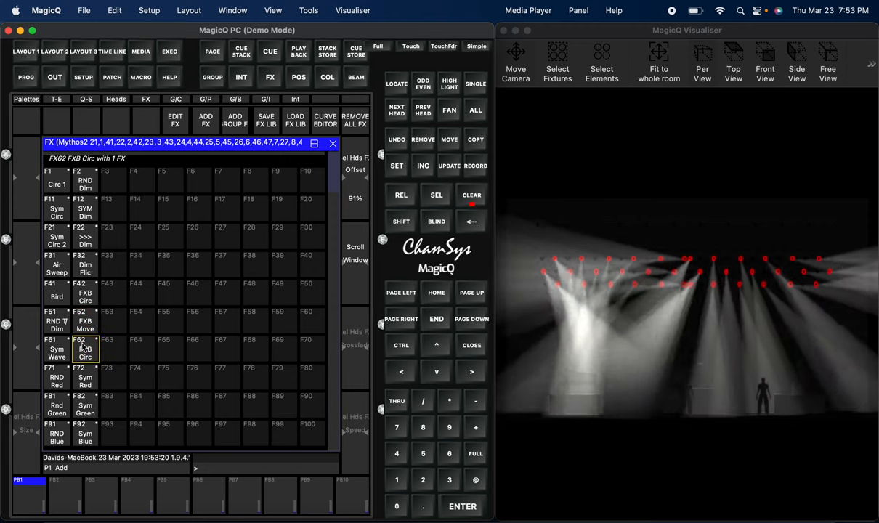
- Preview the Sym Red, Sym Green and Sym Blue colour effects
click(85, 380)
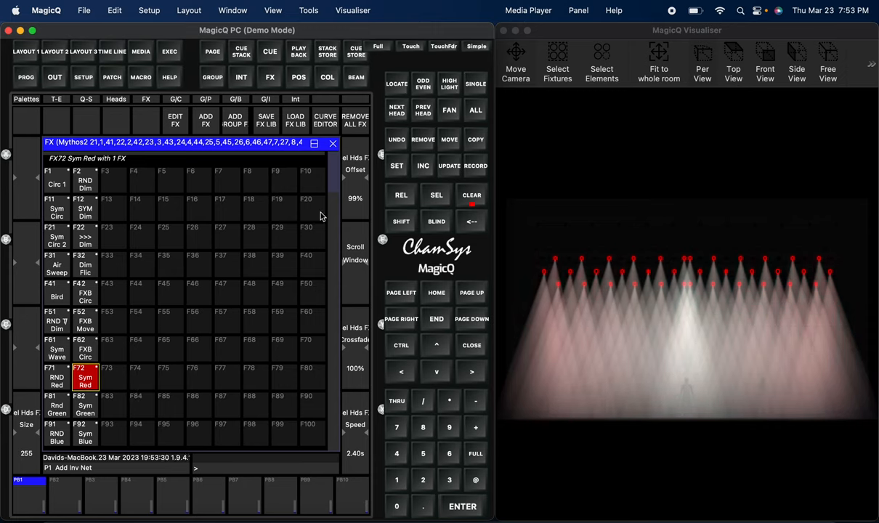
click(85, 418)
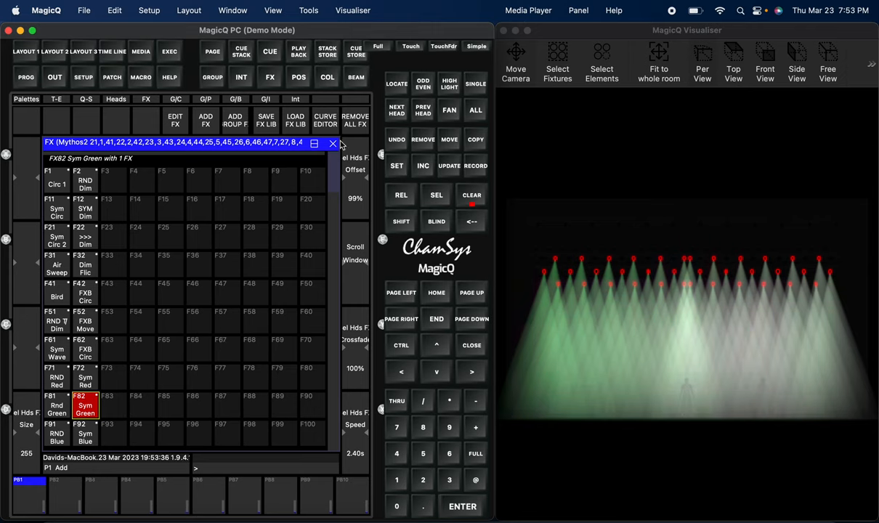
click(84, 434)
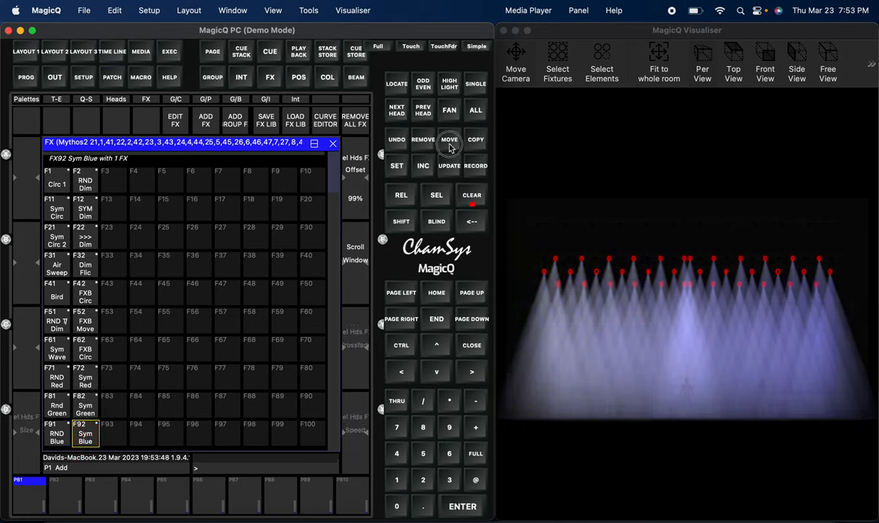
- Move the Sym colour effects to F43, F53, F63 and rename them Fade Red/Green/Blue
click(85, 377)
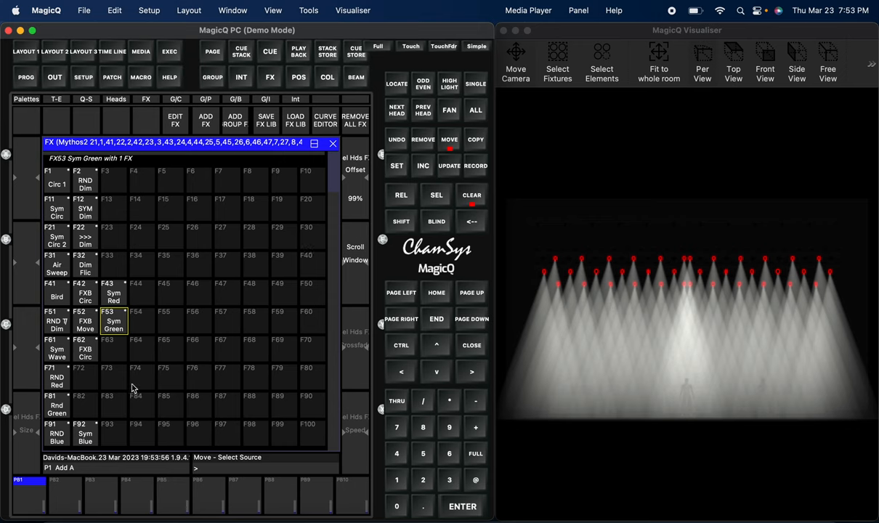
click(113, 348)
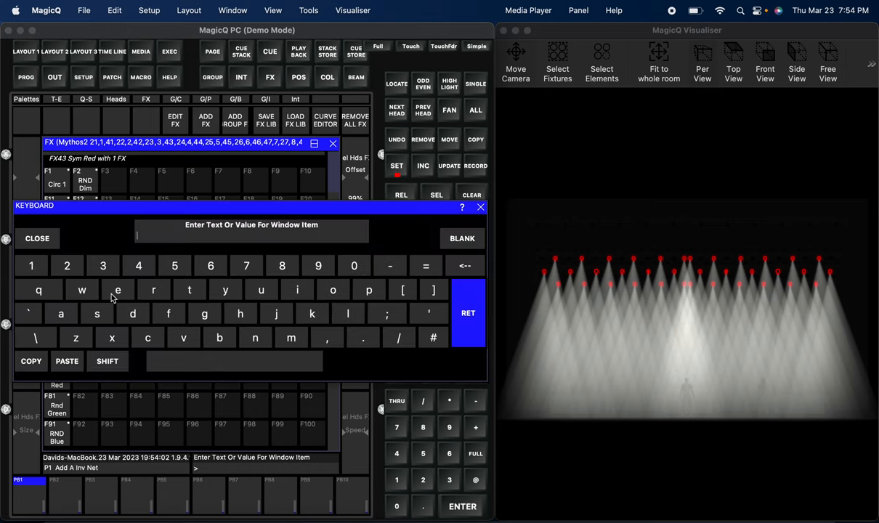
text(Fade Red)
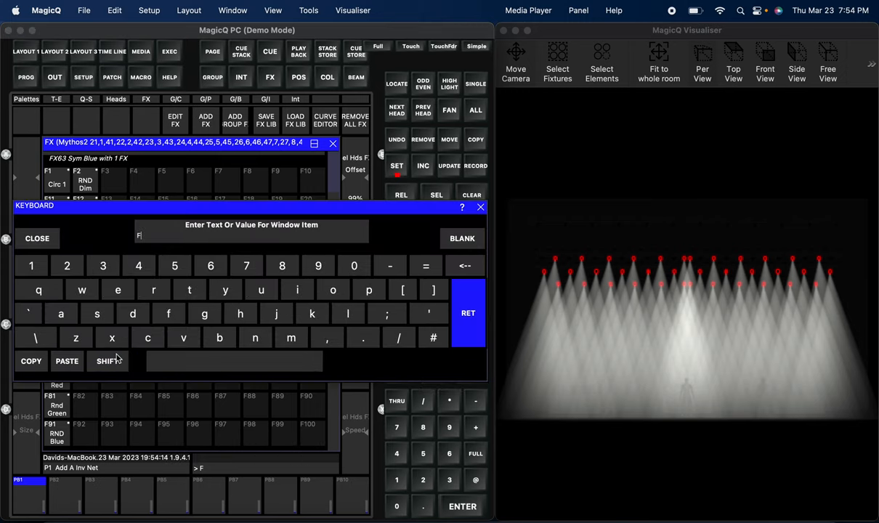
text(ade Blue)
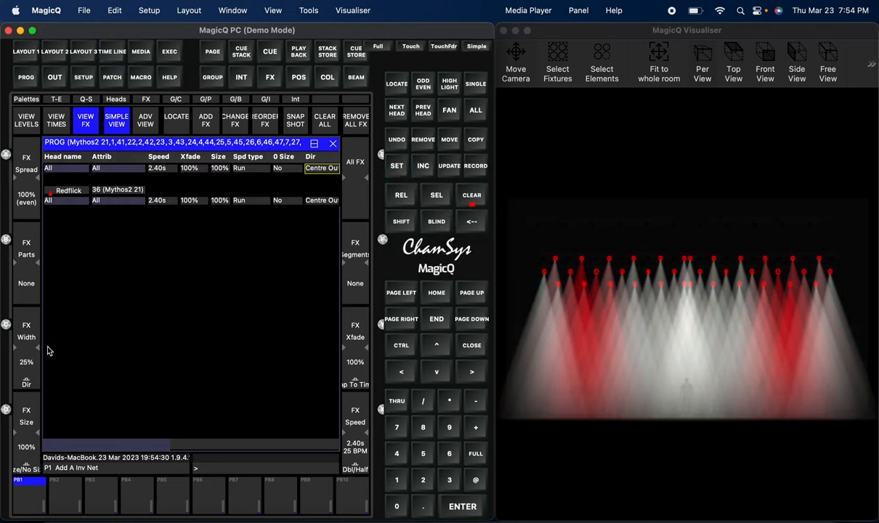
- Widen the red flick effect band across more fixtures
drag(14, 361, 15, 341)
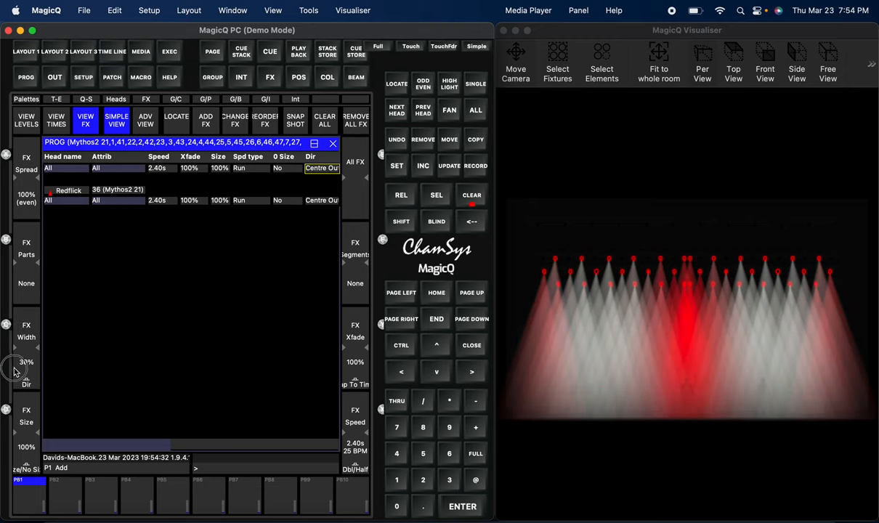
drag(13, 368, 6, 363)
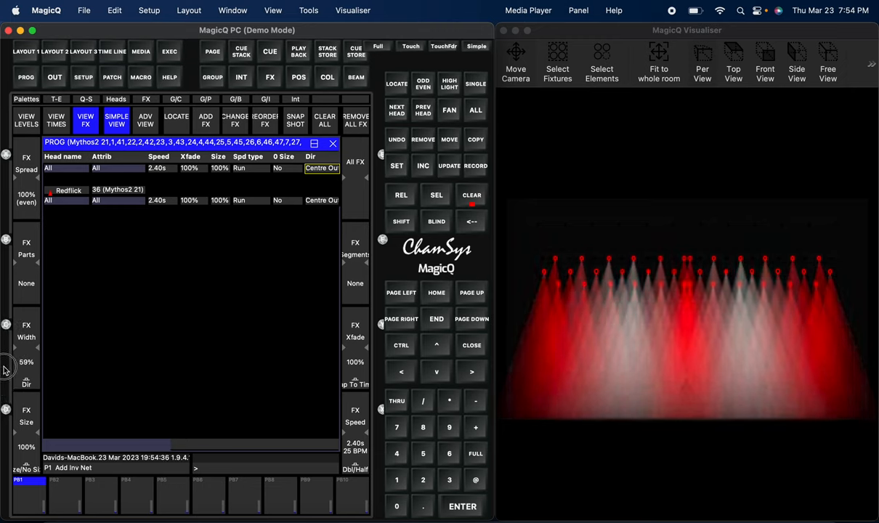
drag(27, 370, 26, 374)
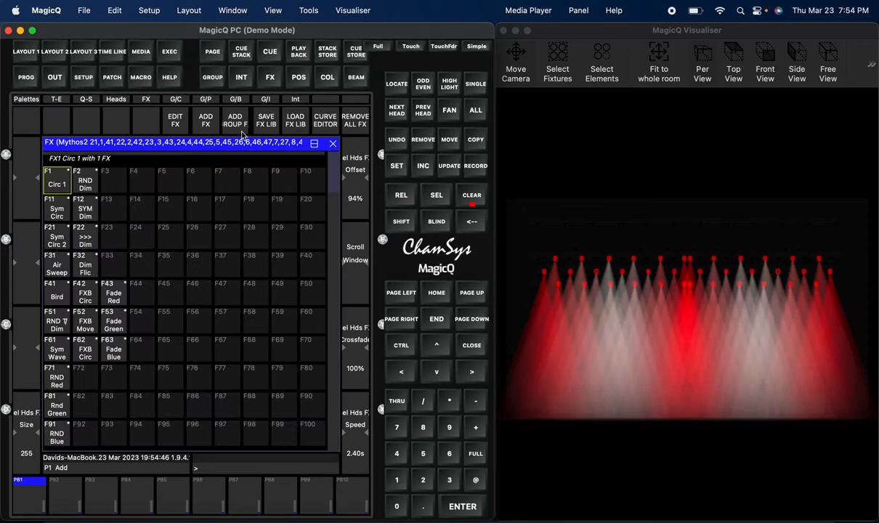
- Apply the green and blue fade effects, set blue's width, and start recording Sym Blue
click(475, 165)
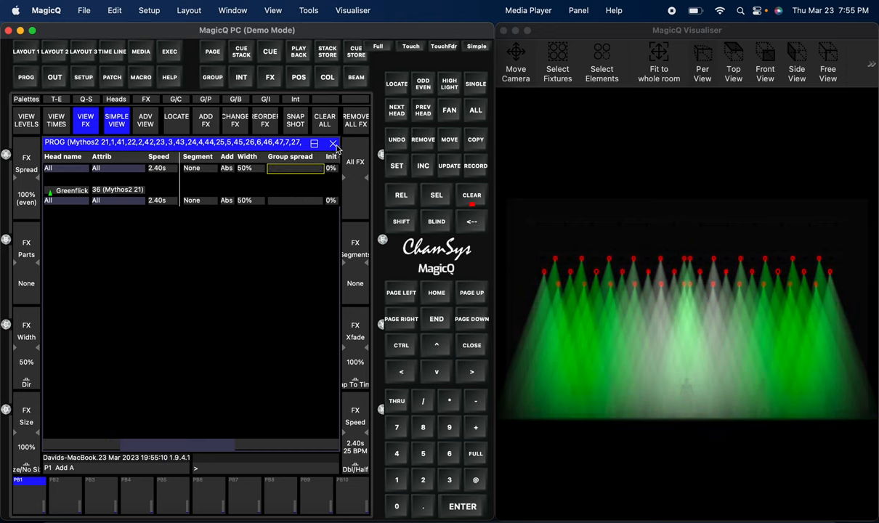
click(475, 165)
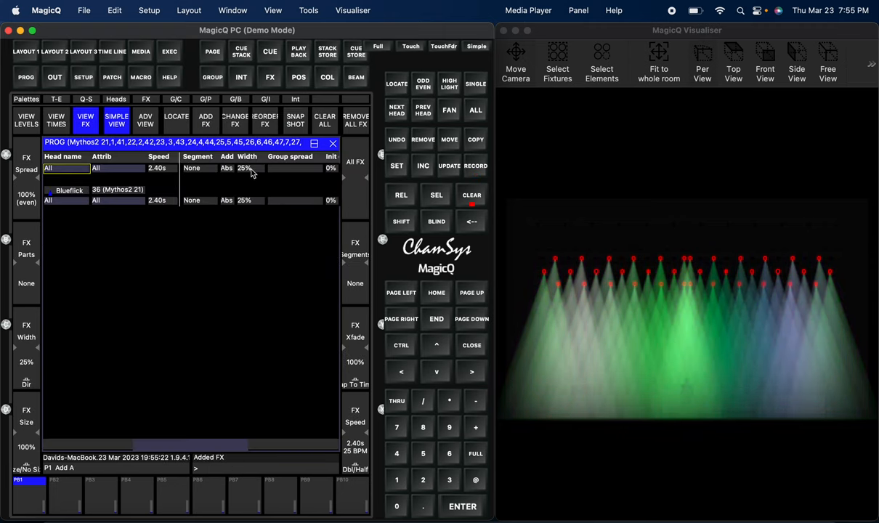
click(245, 168)
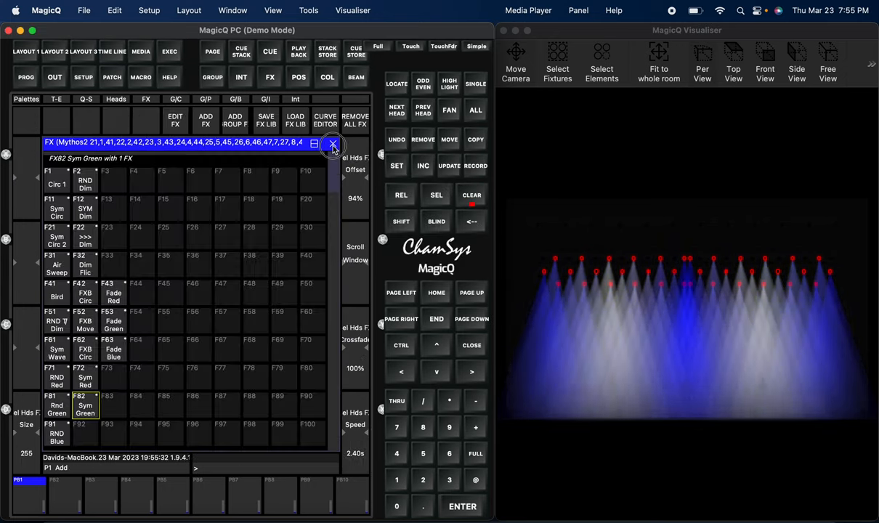
click(476, 165)
text(Sym Blu)
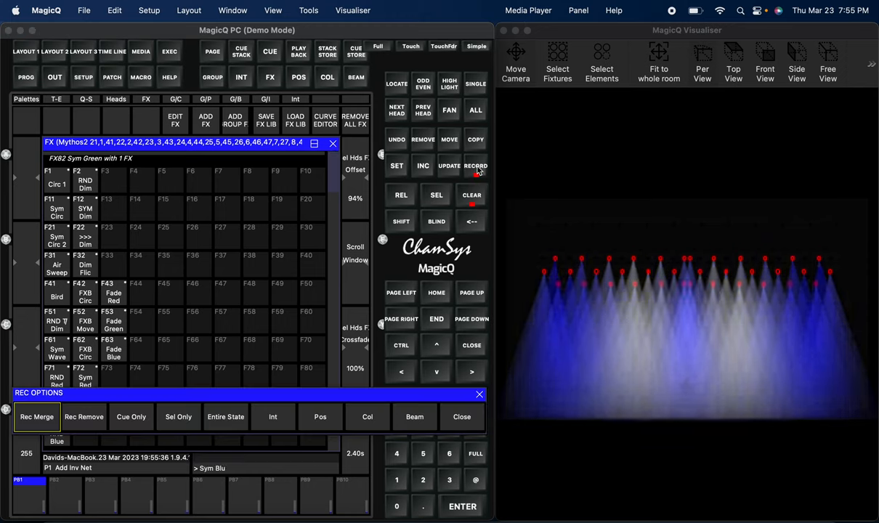
- Store Sym Blue in effect slot F92 and return to the palette overview
click(475, 165)
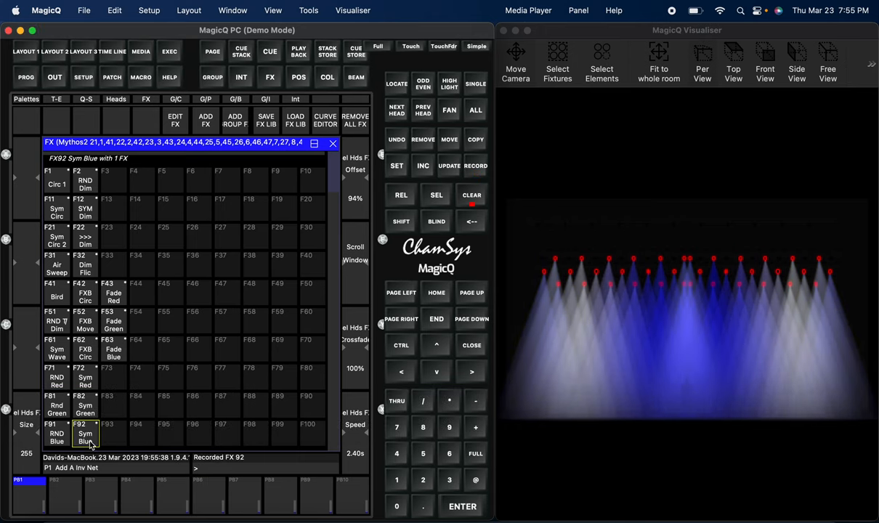
click(471, 194)
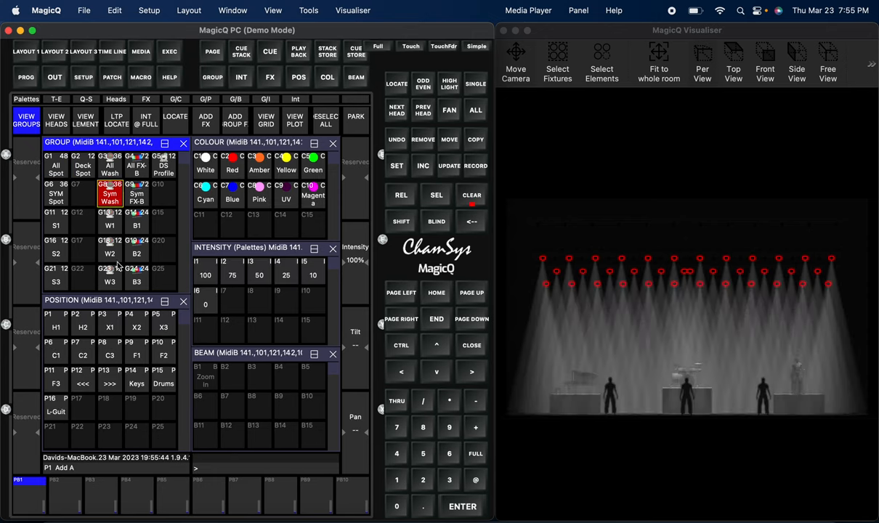
- Select Sym Wash, try colour palettes C22, white, yellow and green, then clear
click(56, 327)
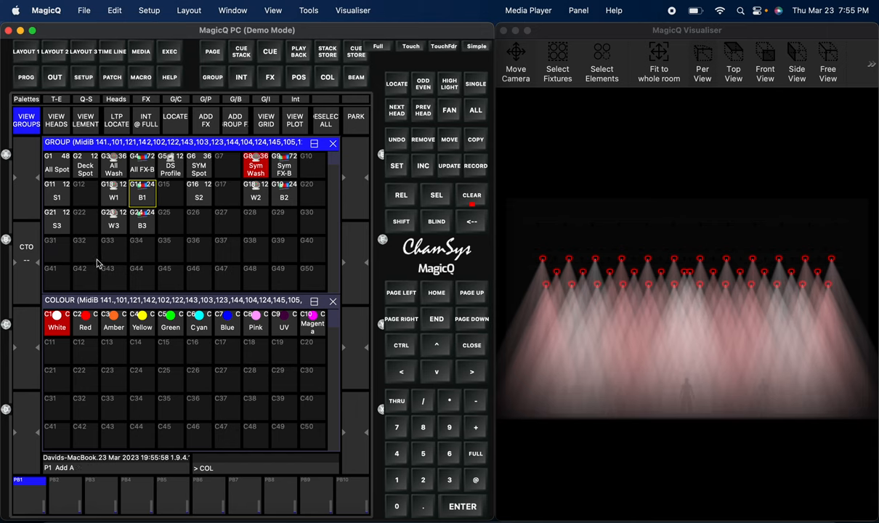
click(85, 381)
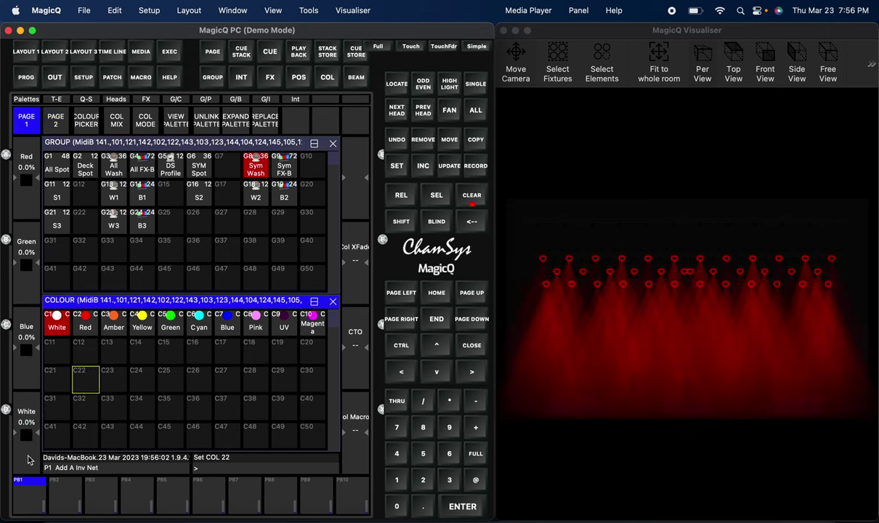
click(56, 326)
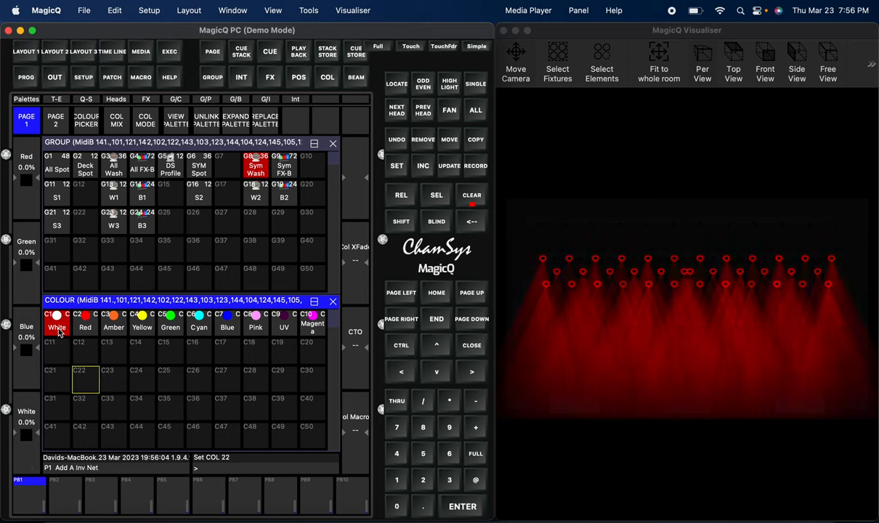
click(56, 328)
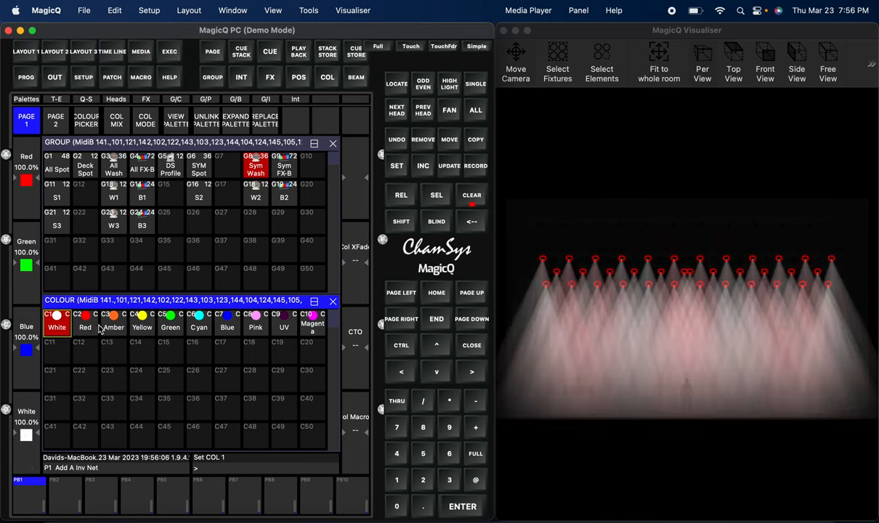
click(141, 327)
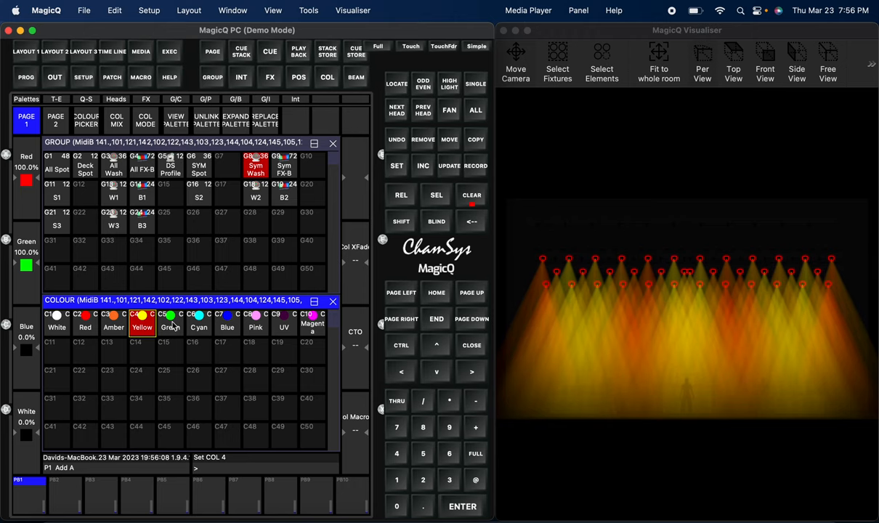
click(170, 327)
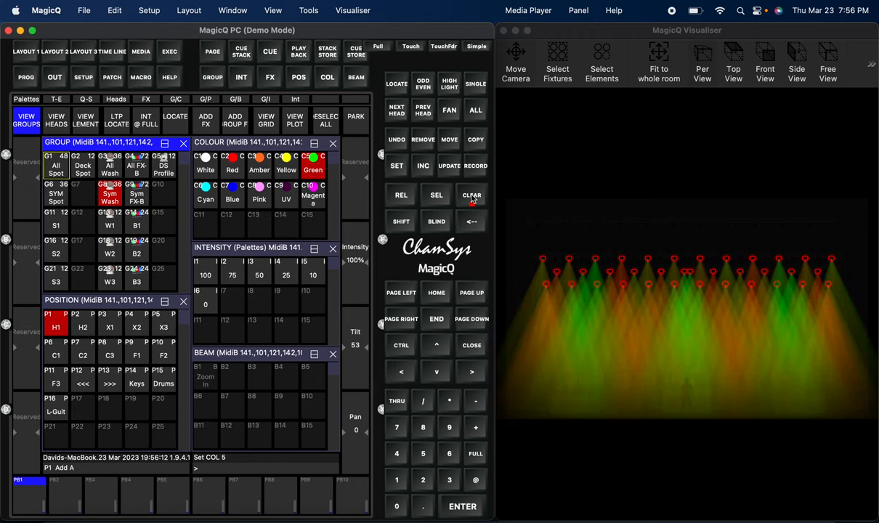
click(471, 194)
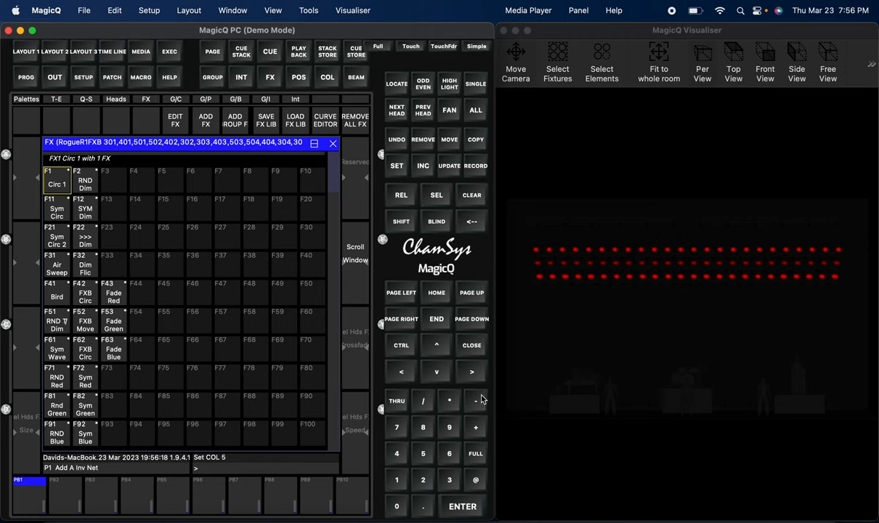
- Put the Sym FX-B bars at full, run FXB Circ then FXB Move, then remove all effects
click(473, 453)
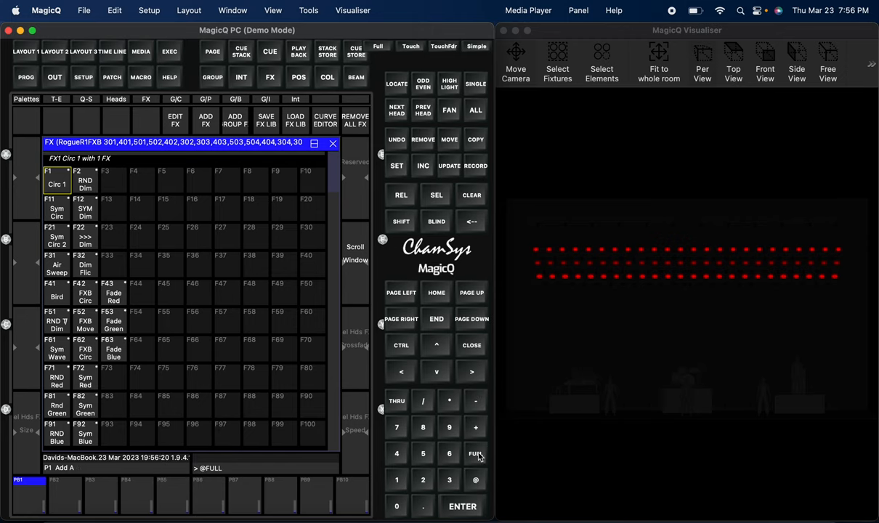
click(475, 453)
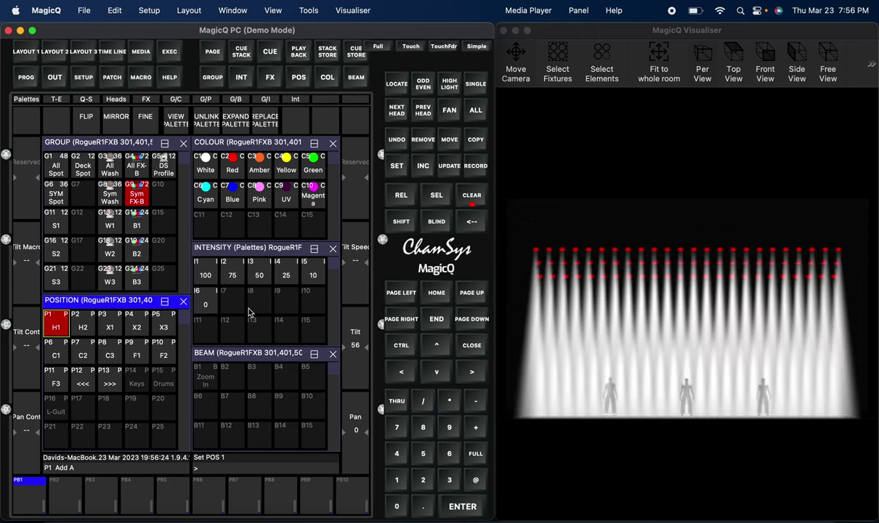
click(144, 99)
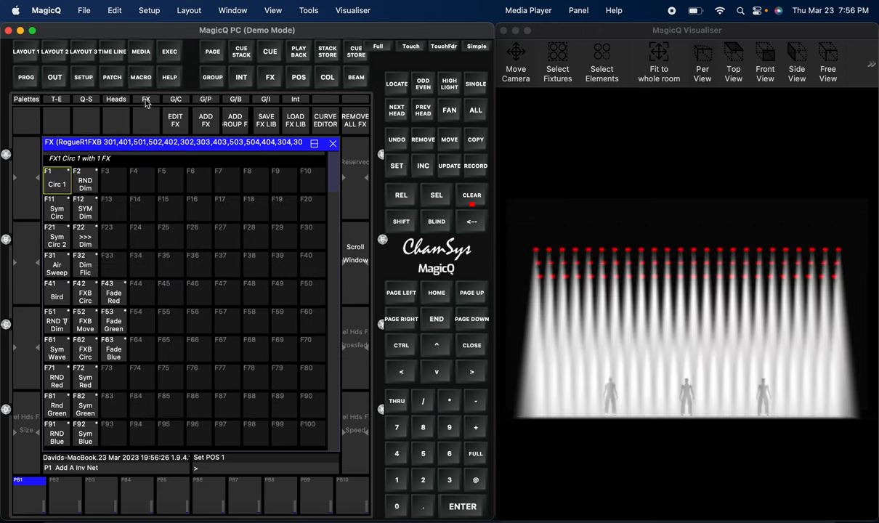
click(85, 295)
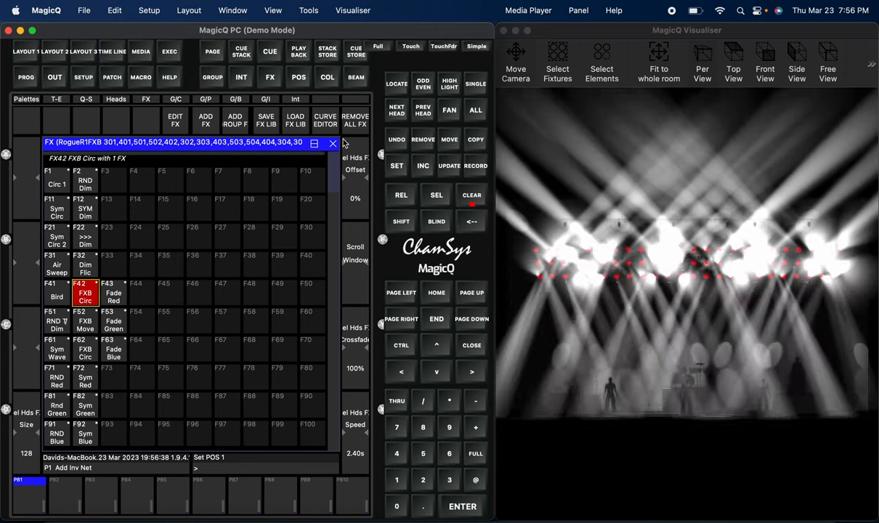
click(85, 320)
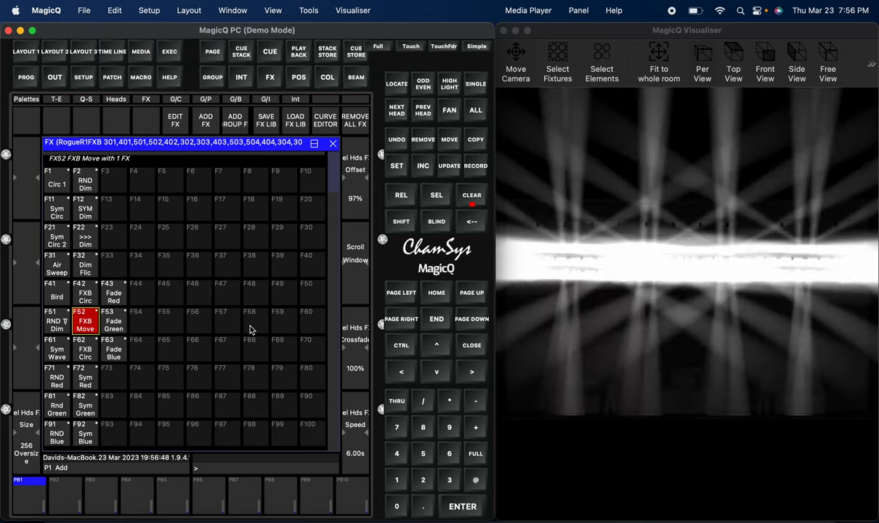
click(354, 119)
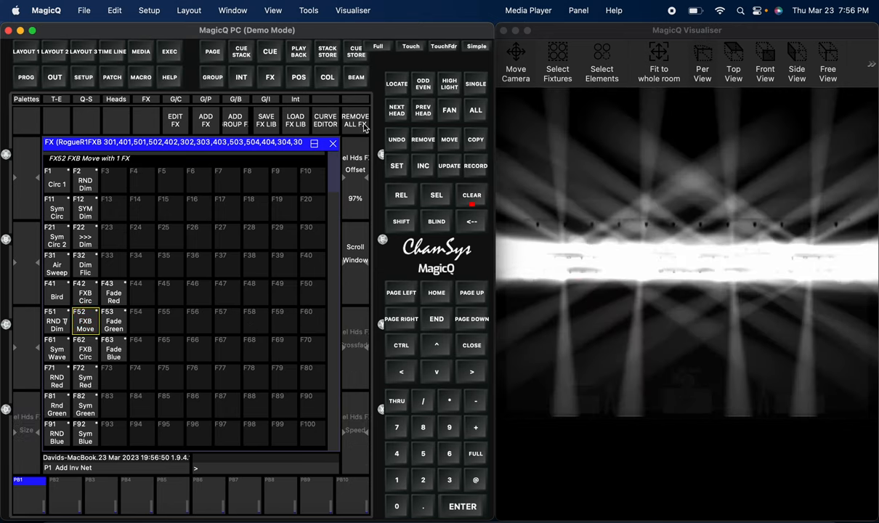
- Aim the bars at positions H2, H1 and F1, then reopen the effects list
click(82, 350)
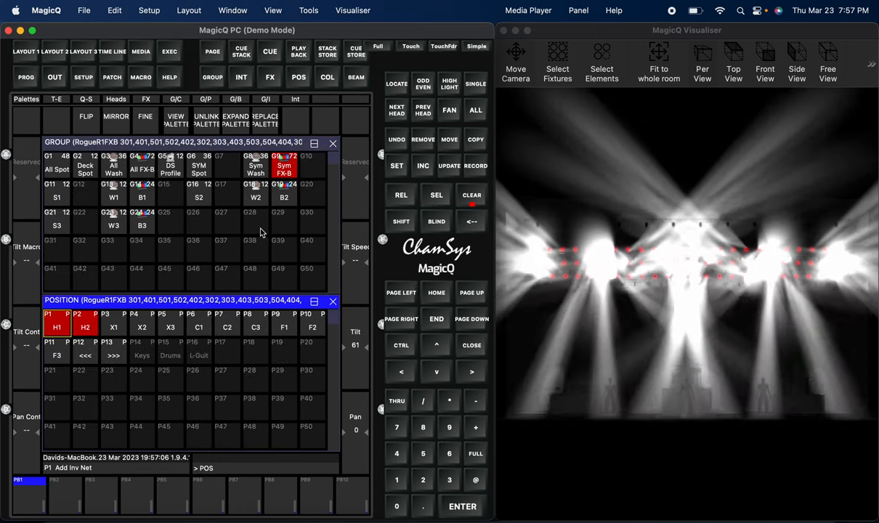
click(85, 327)
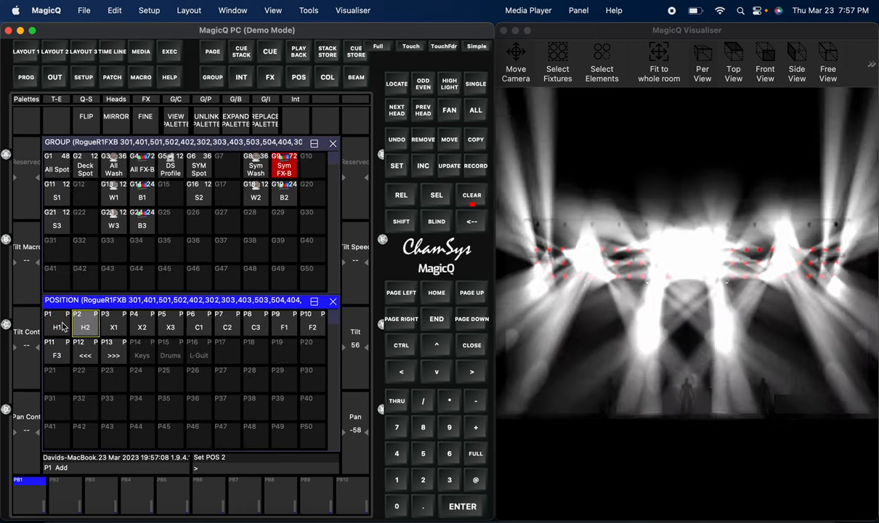
click(57, 328)
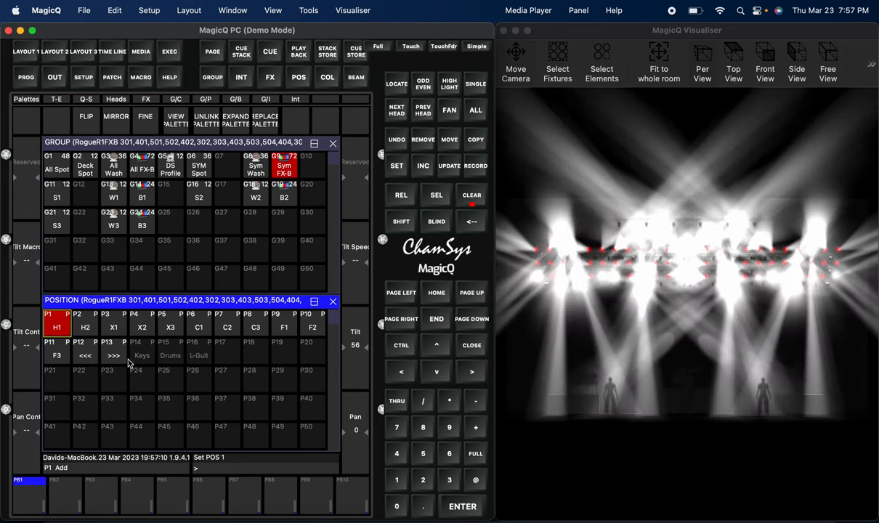
click(284, 327)
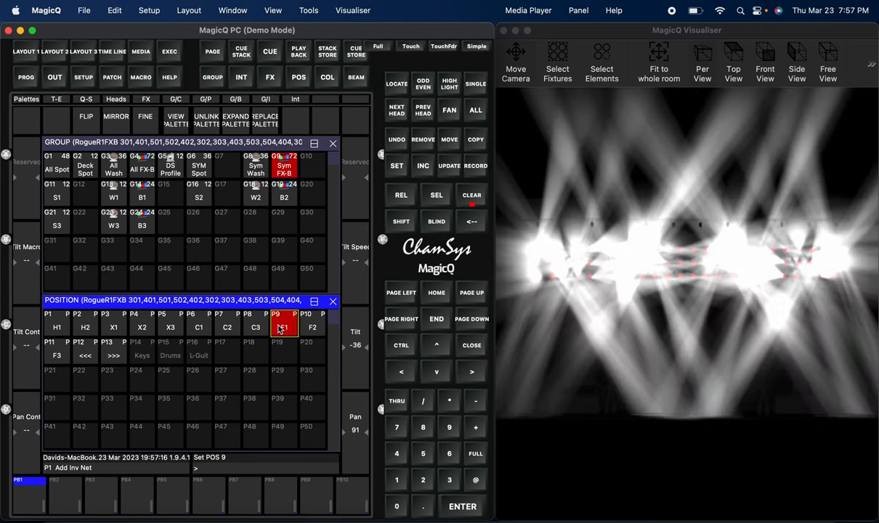
click(57, 328)
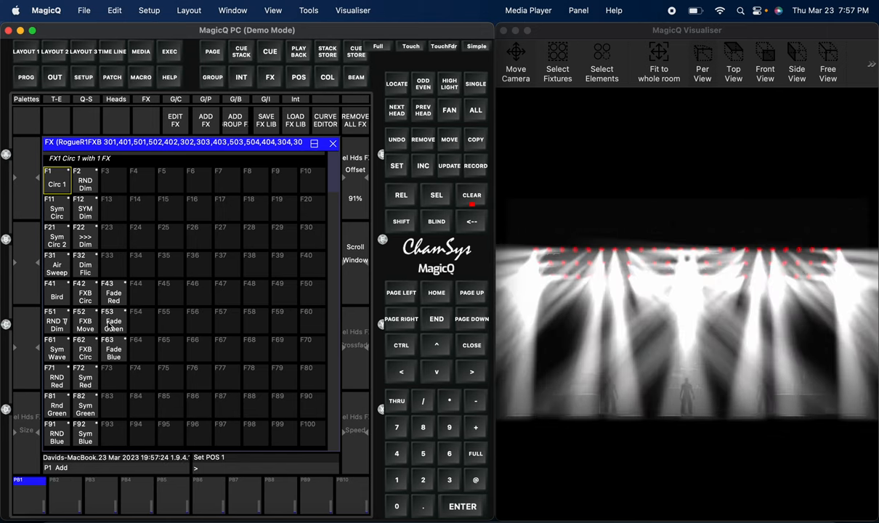
- Preview Fade Red (F43) and then Sym Red (F72) on the bars
click(112, 296)
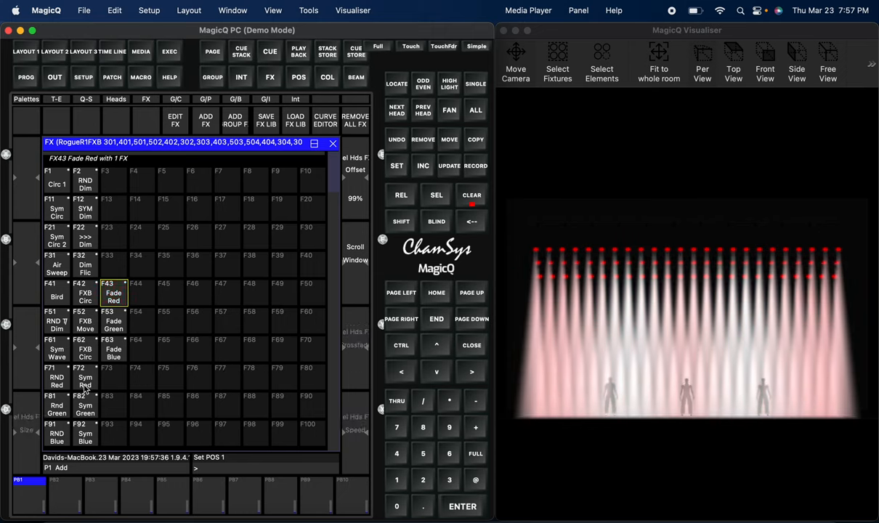
click(85, 381)
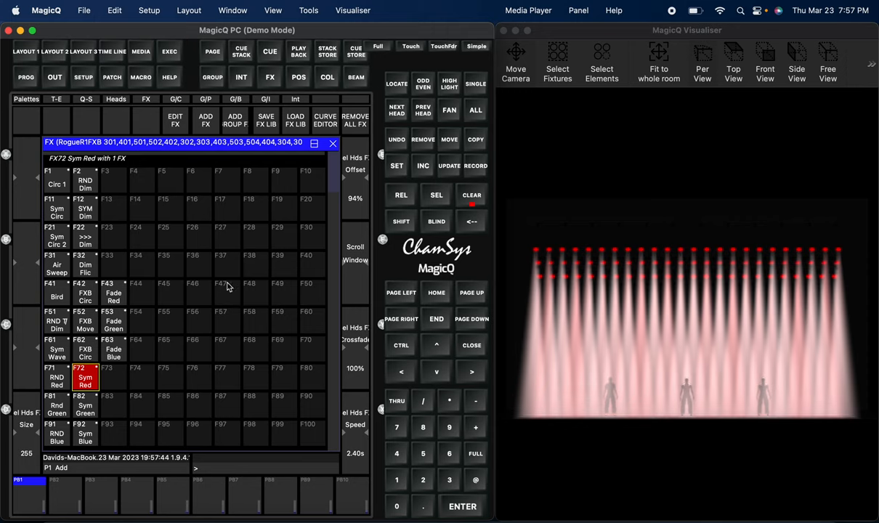
mouse_move(375, 424)
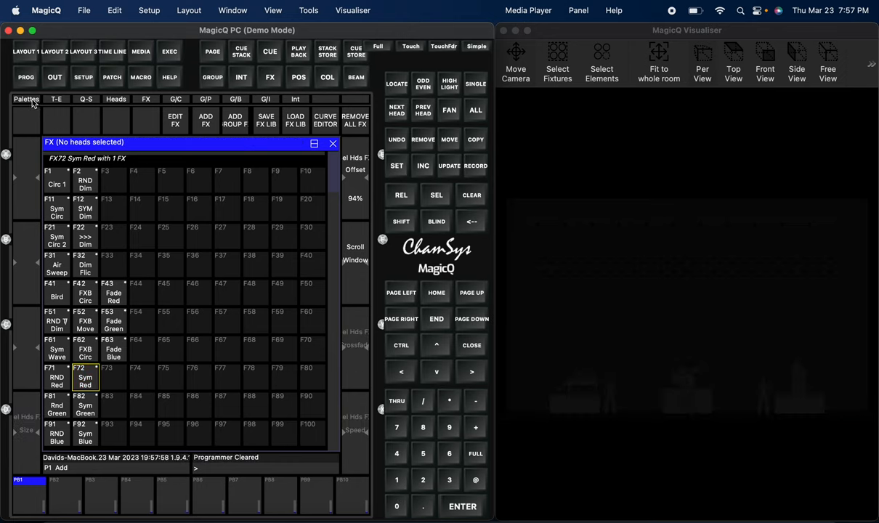
- Review the MagicVis 3D rendering settings and close them with OK
click(45, 10)
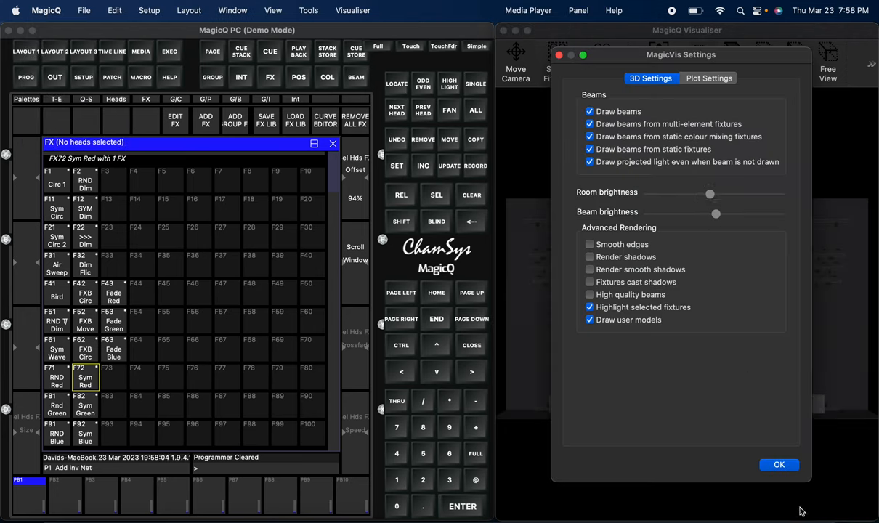
click(780, 464)
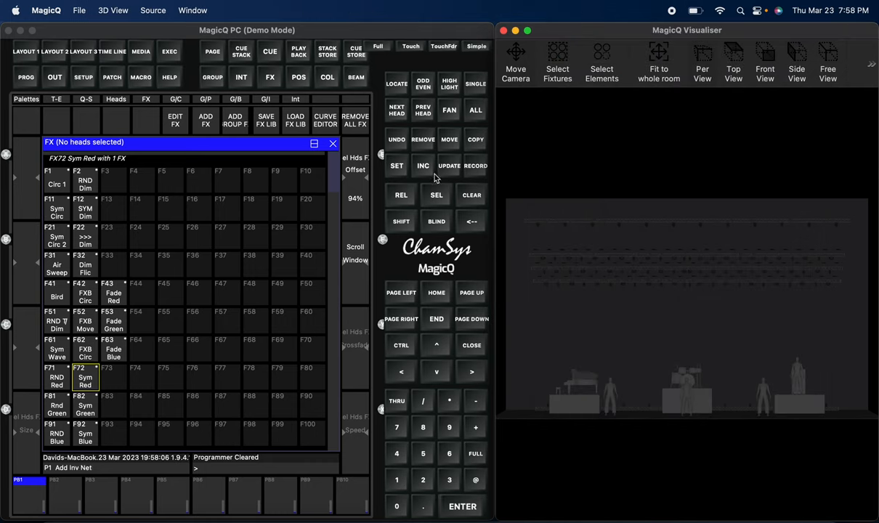